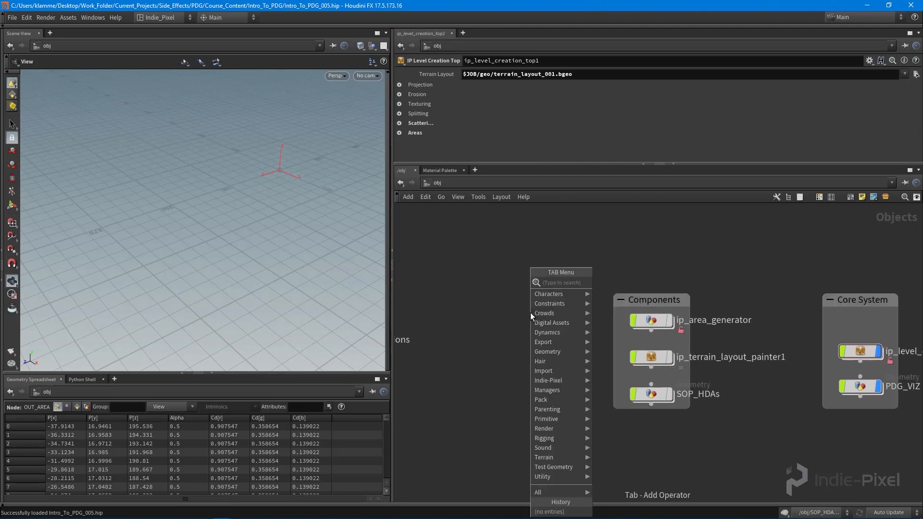
# Name the new geometry object ip_basic_path and its Curve SOP user_curve.
pyautogui.press('Escape')
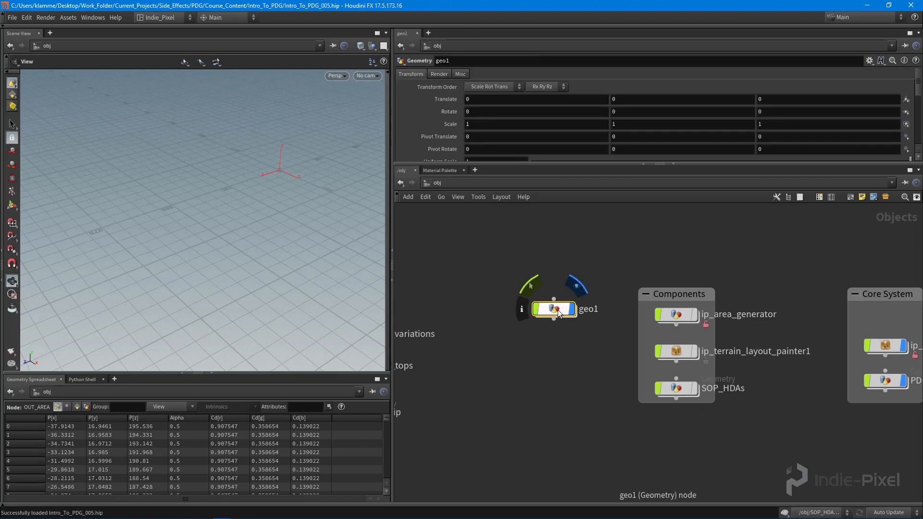
pyautogui.doubleClick(587, 309)
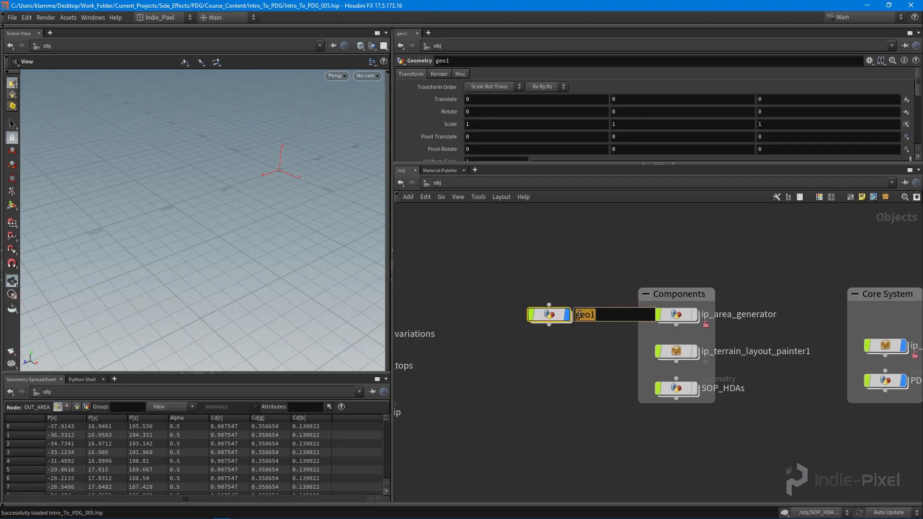
pyautogui.write('ip_bas')
pyautogui.write('user_curve')
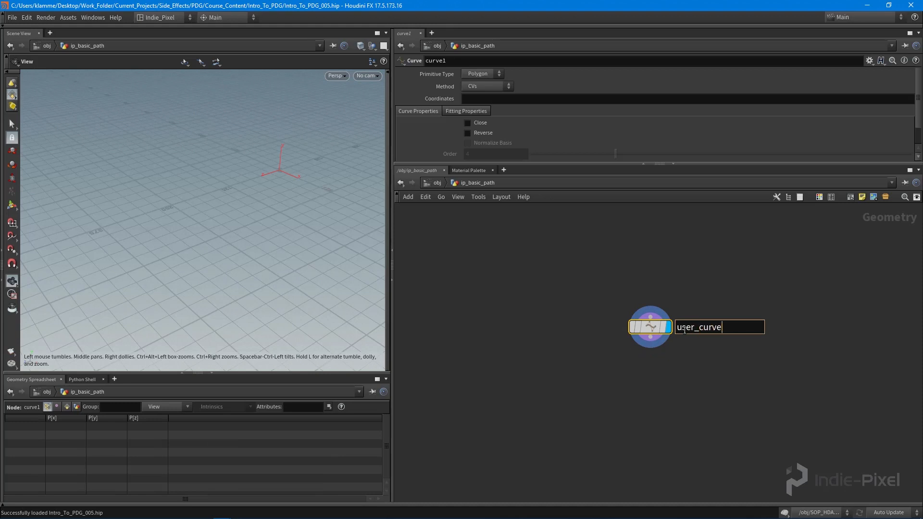
pyautogui.press('Return')
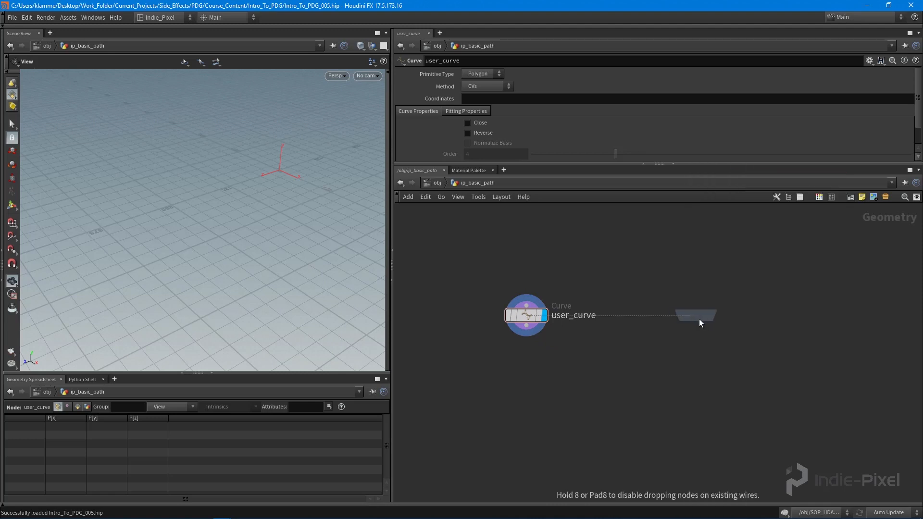
# Place an Object Merge SOP beside user_curve and start renaming it.
pyautogui.click(695, 315)
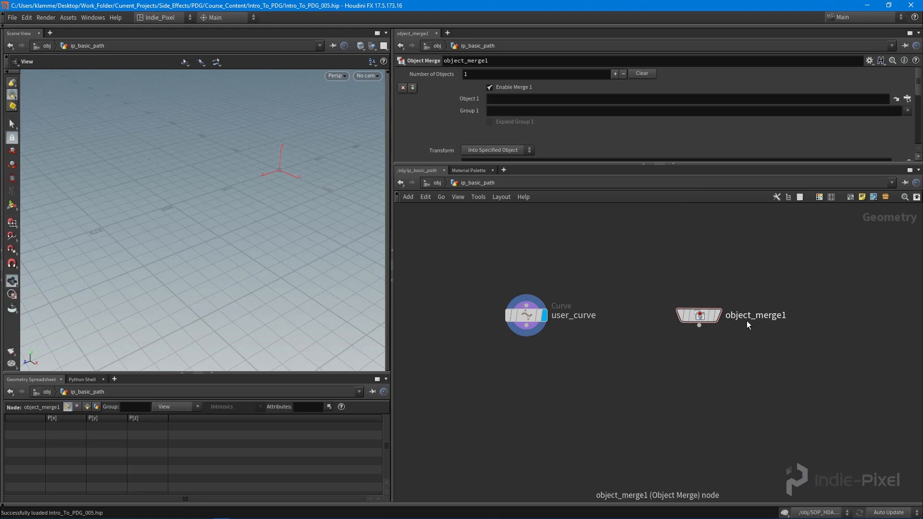
pyautogui.doubleClick(755, 315)
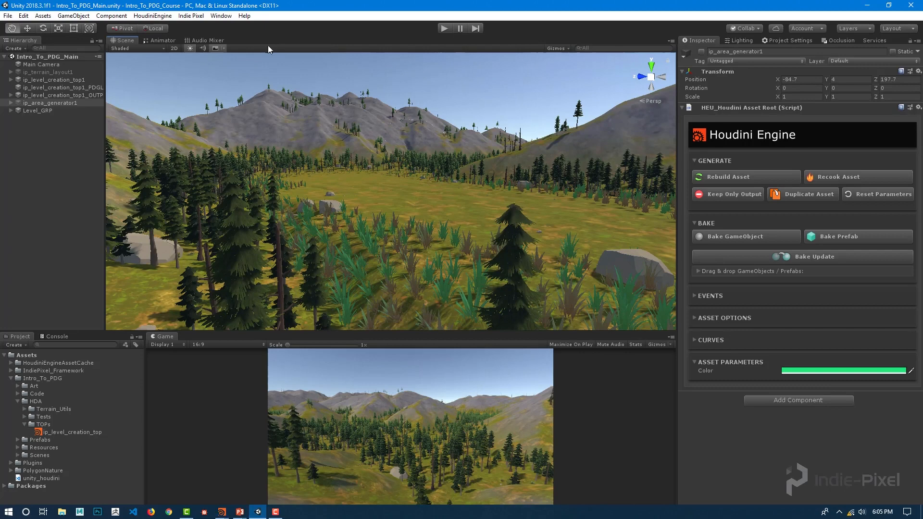
pyautogui.click(190, 15)
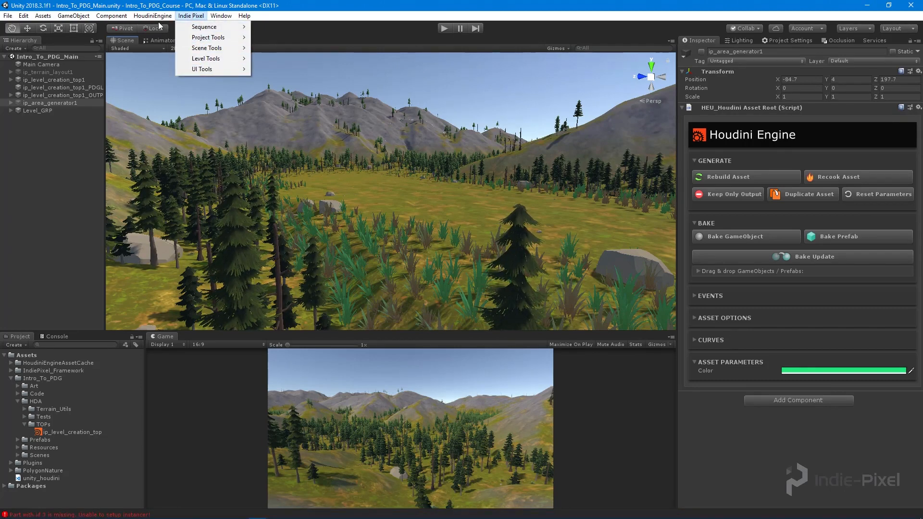
pyautogui.click(152, 16)
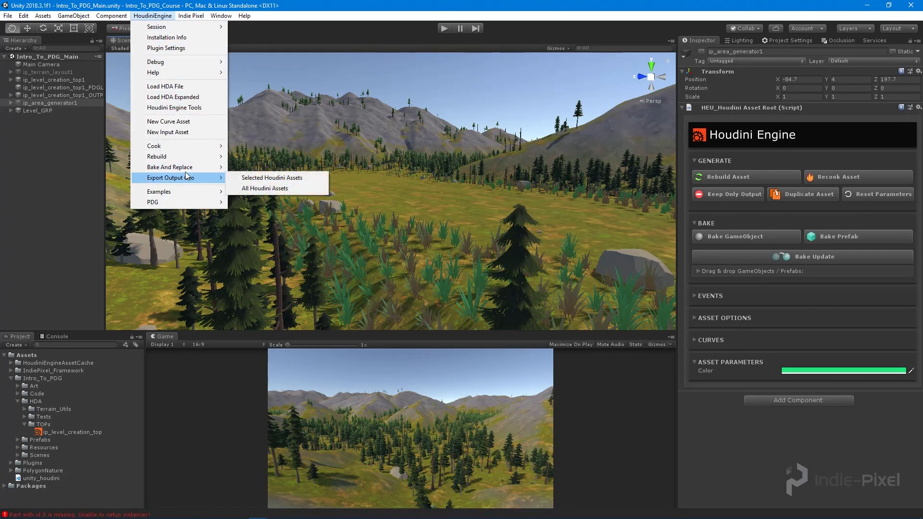
pyautogui.moveTo(167, 121)
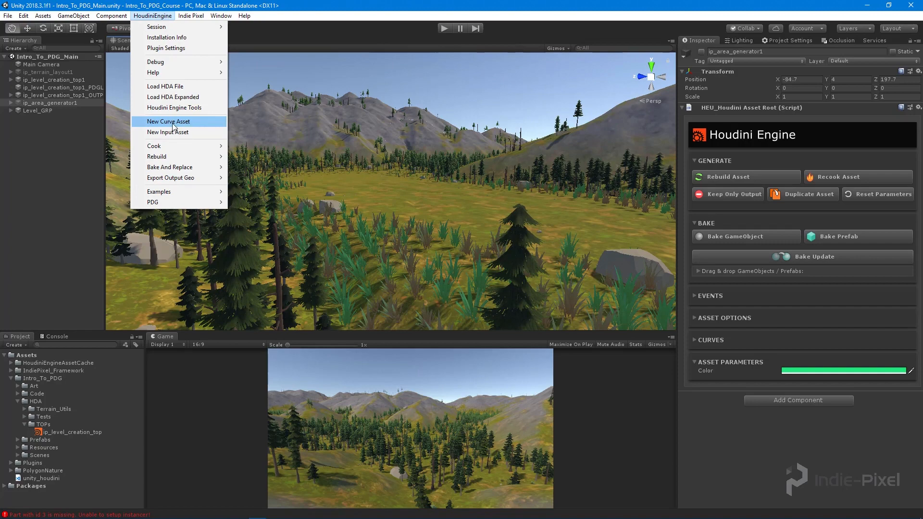
pyautogui.click(167, 121)
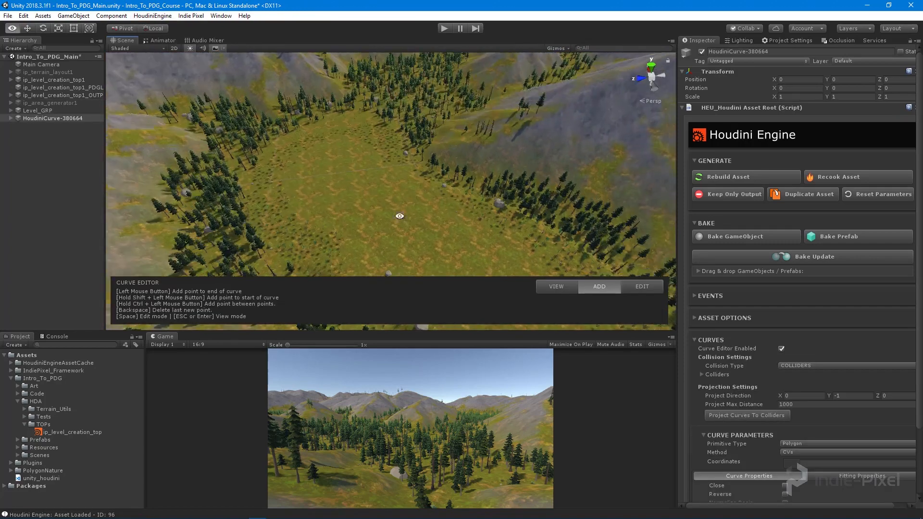
pyautogui.click(438, 232)
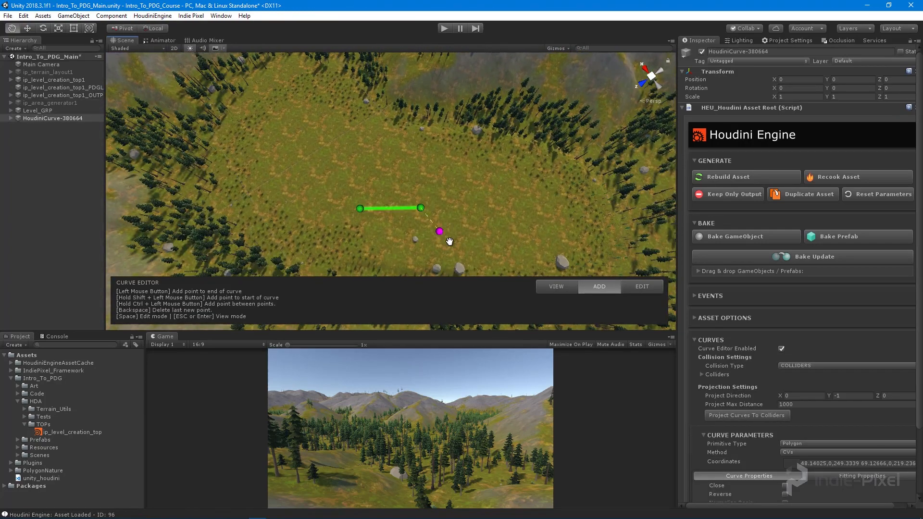
pyautogui.click(455, 161)
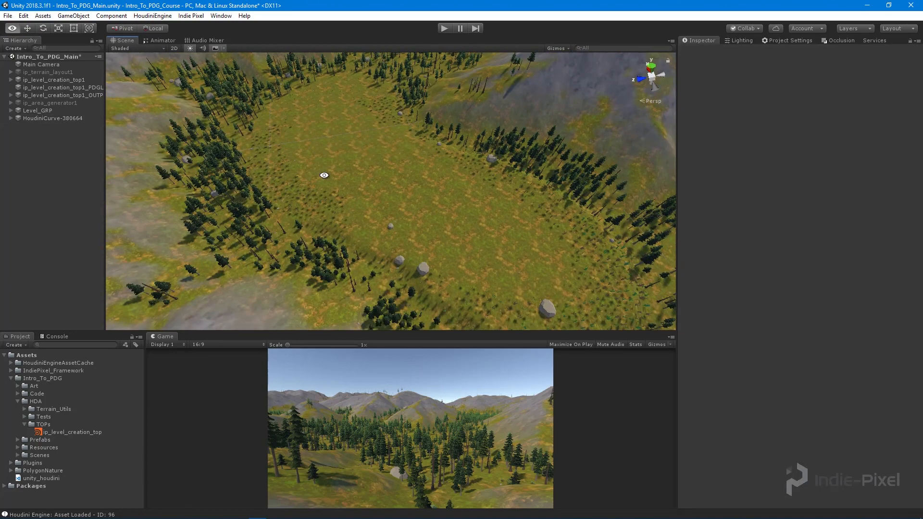
pyautogui.click(52, 117)
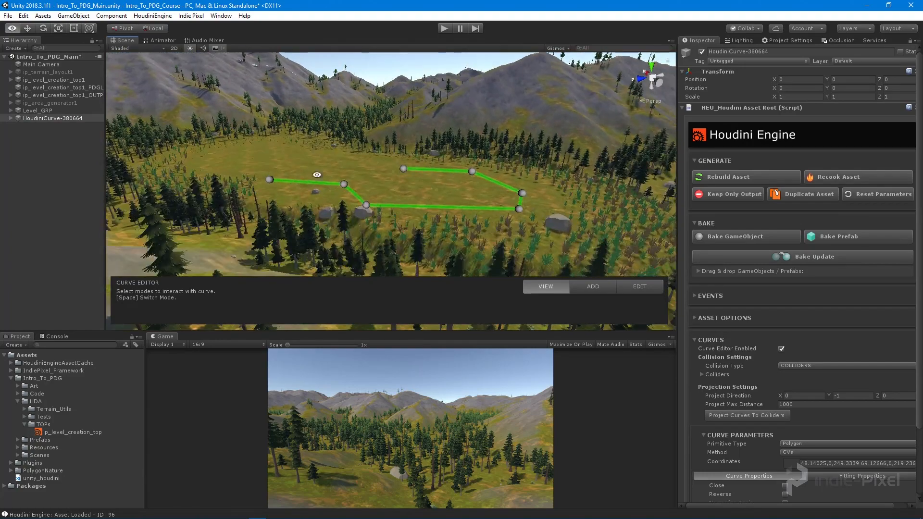
pyautogui.click(37, 110)
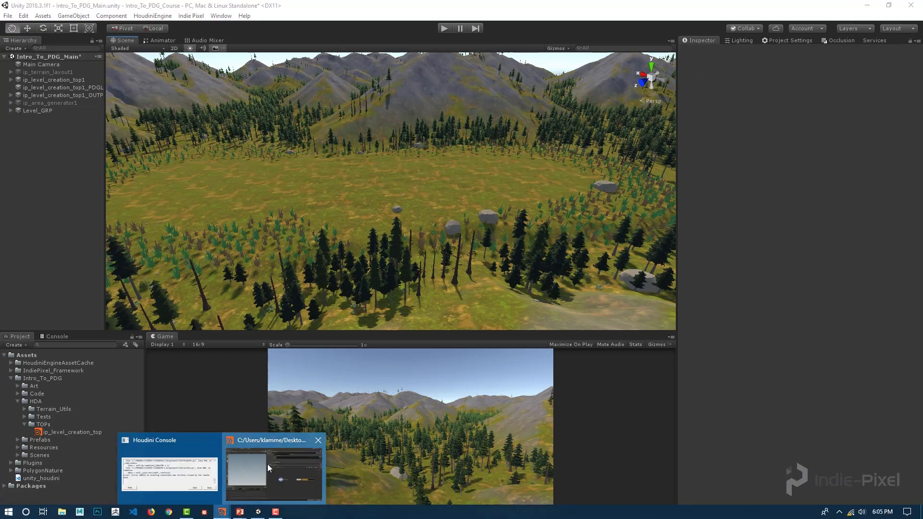
# Back in Houdini, rename the Object Merge node to user_curve.
pyautogui.click(272, 474)
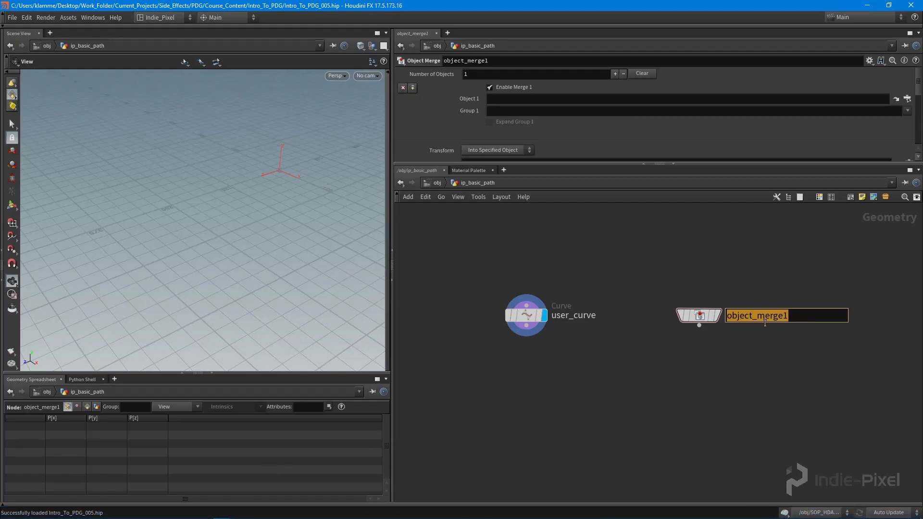
pyautogui.write('u')
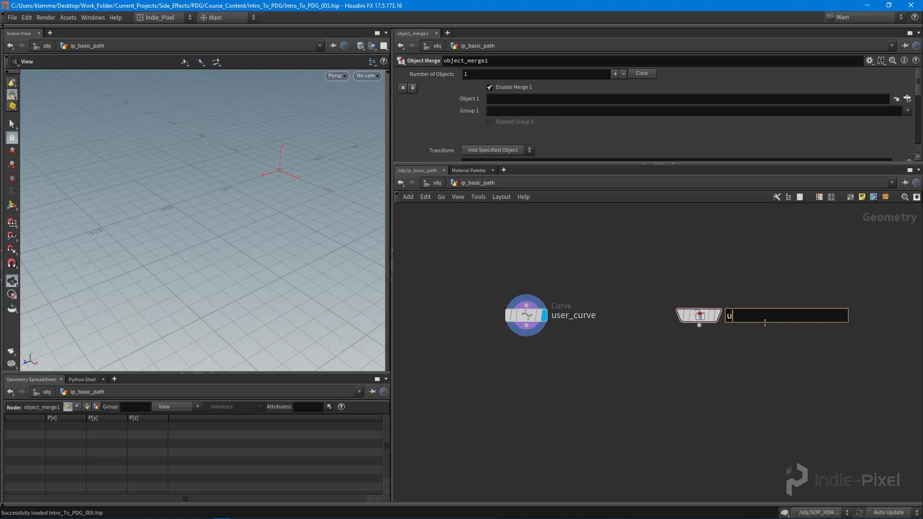
pyautogui.write('ser_provide')
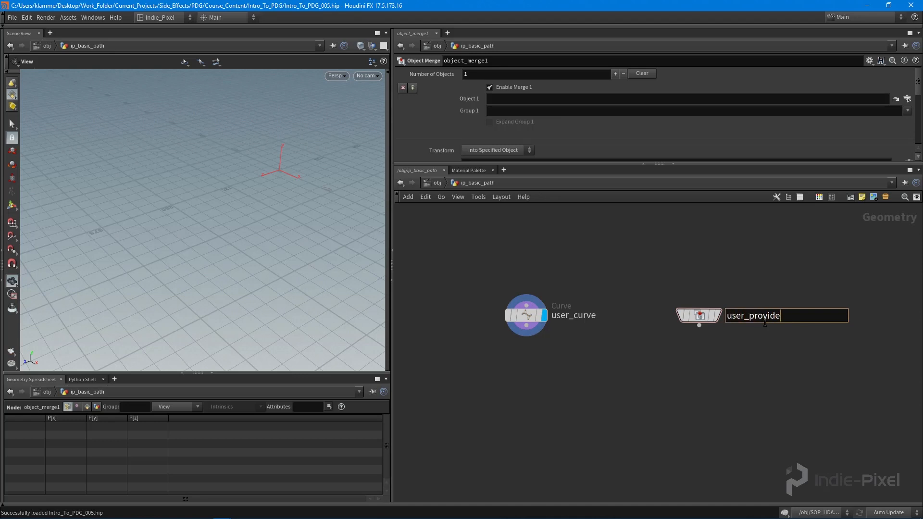
pyautogui.press('Backspace')
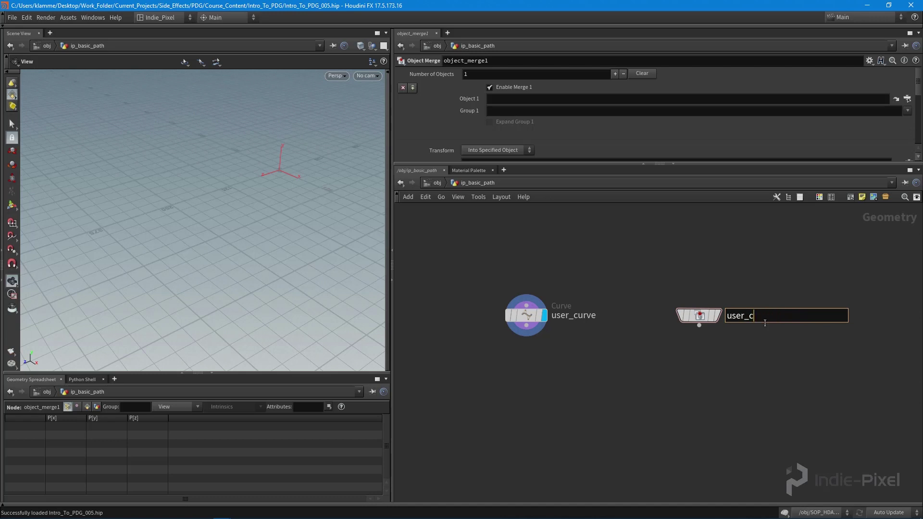
pyautogui.press('Return')
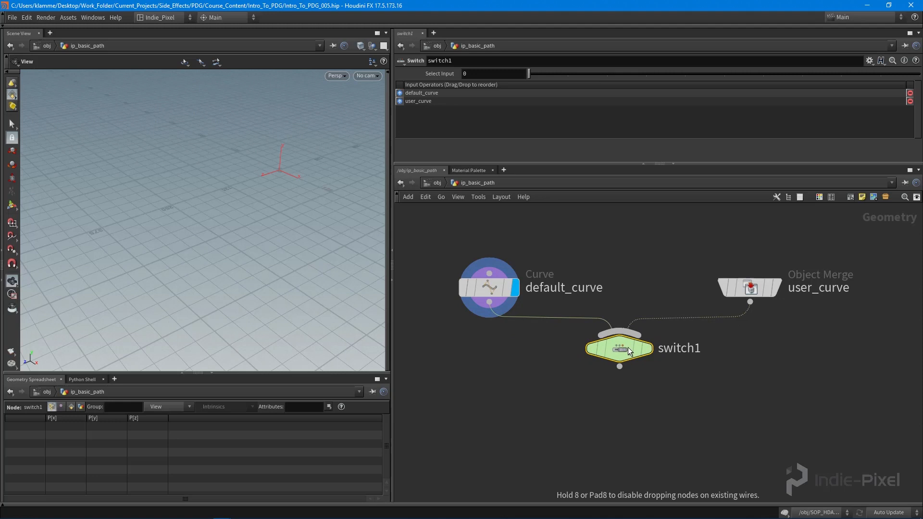
# Set switch1's Select Input to the expression npoints(1)>0.
pyautogui.click(749, 287)
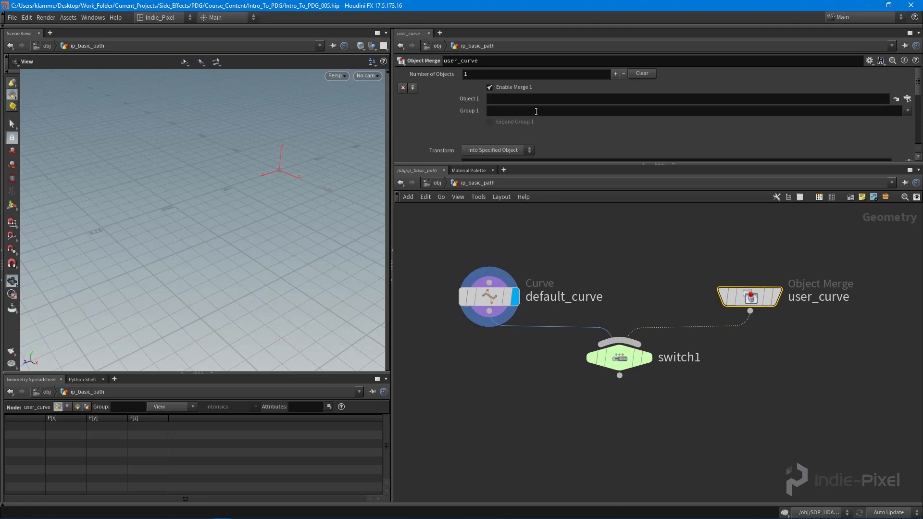
pyautogui.moveTo(621, 360)
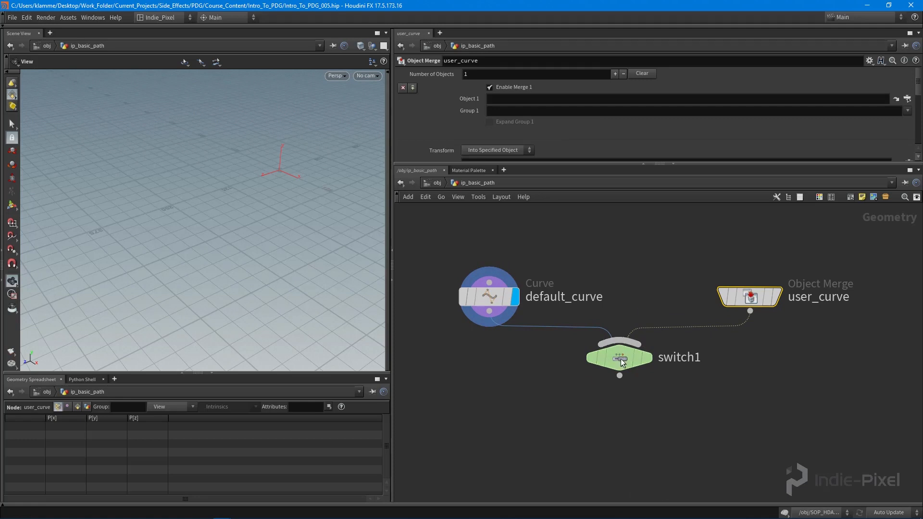
pyautogui.click(618, 357)
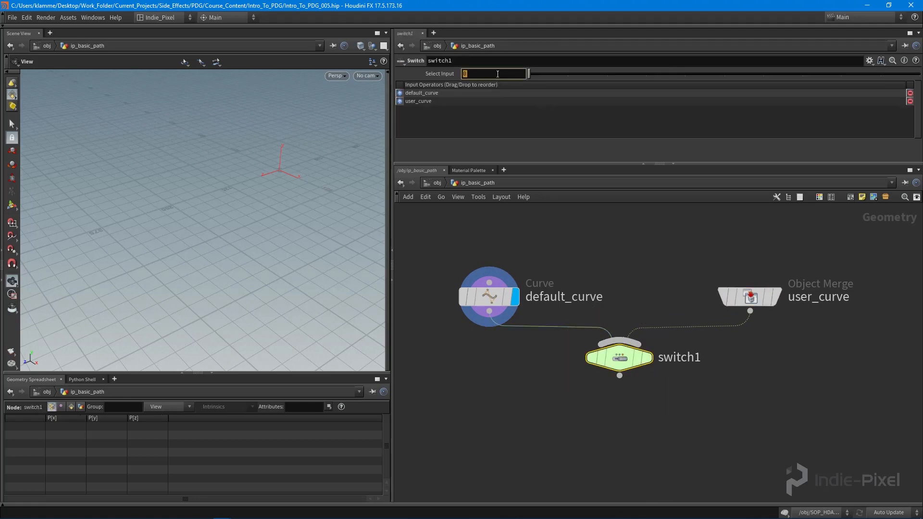
pyautogui.write('npoints')
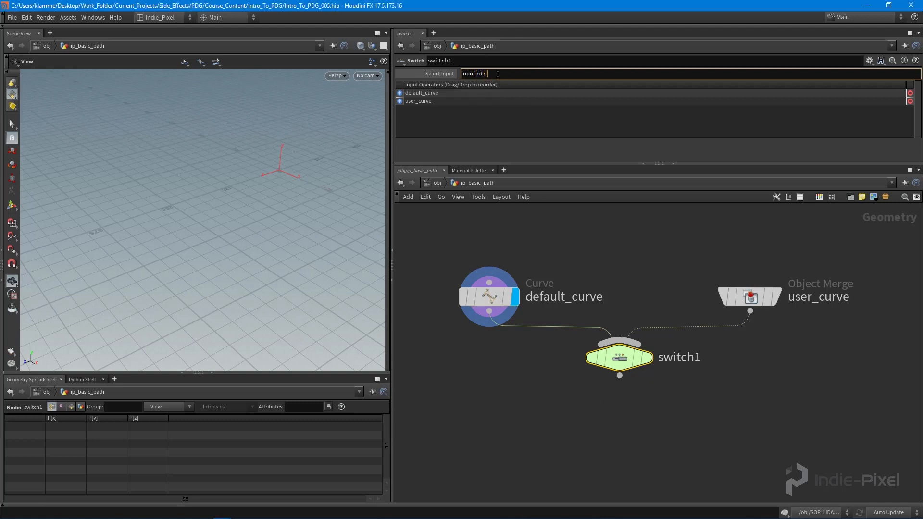
pyautogui.write('()')
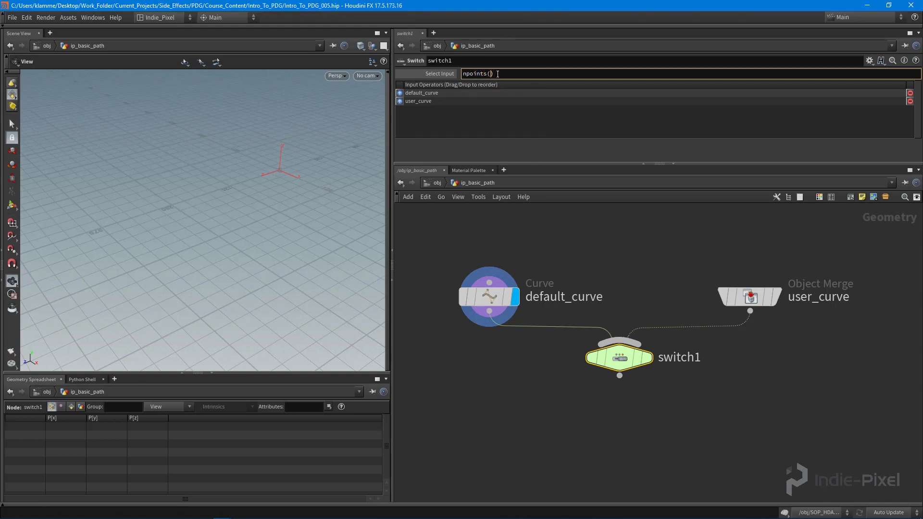
pyautogui.write('1')
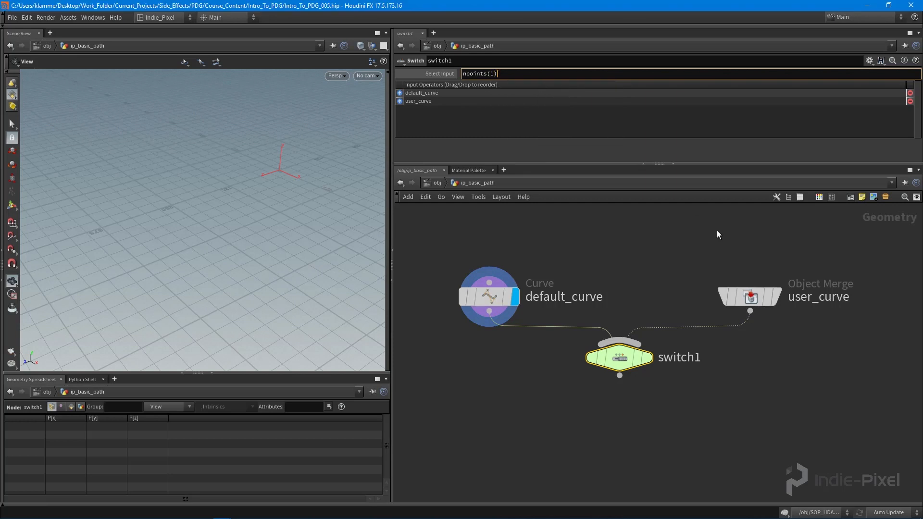
pyautogui.click(748, 296)
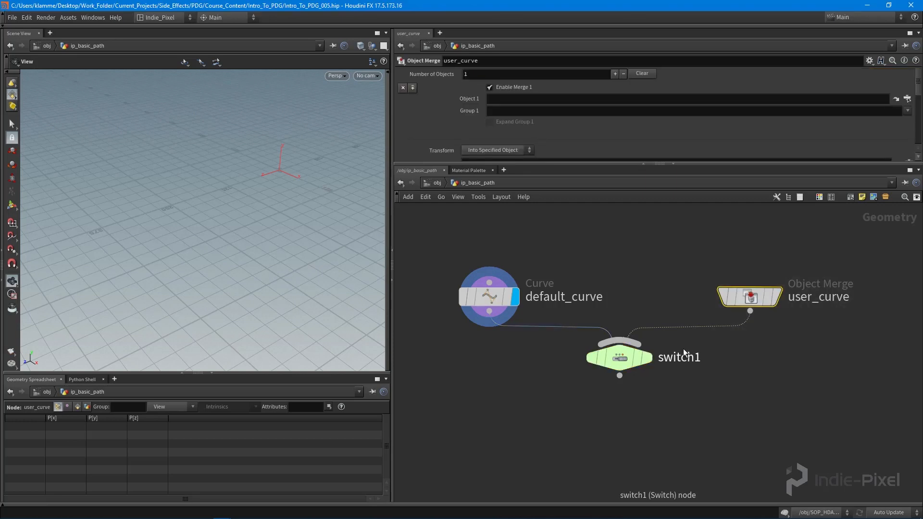
pyautogui.click(618, 357)
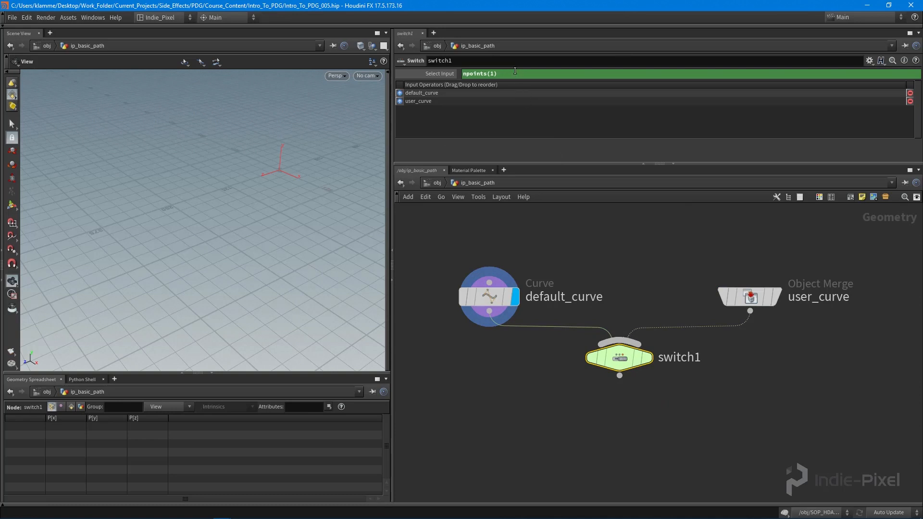
pyautogui.write('>0')
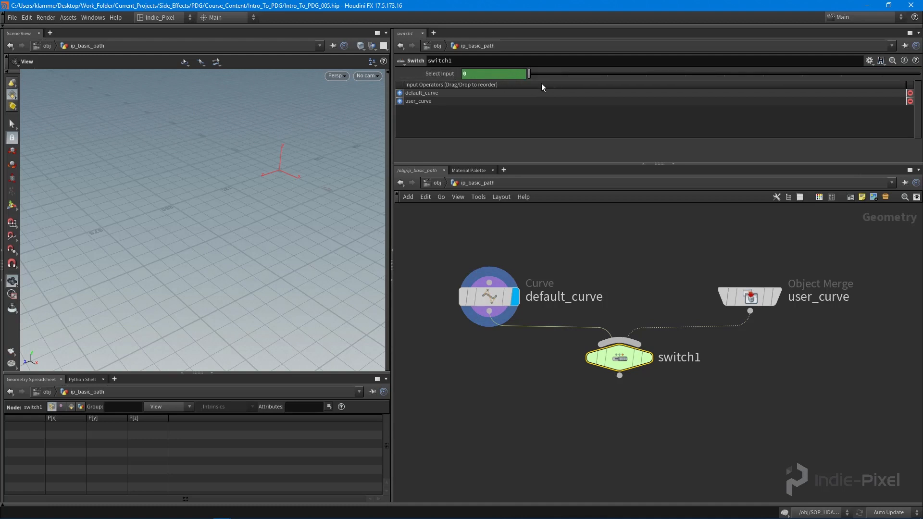
pyautogui.moveTo(559, 80)
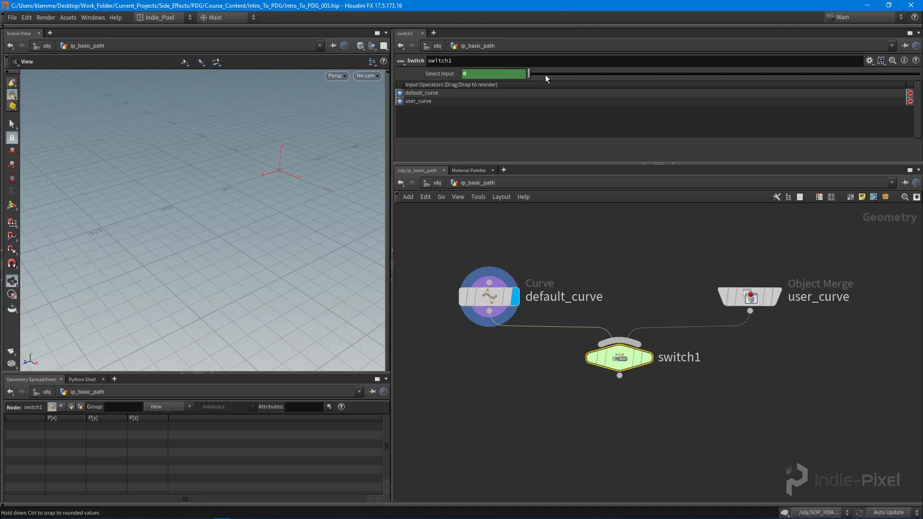
pyautogui.moveTo(529, 75)
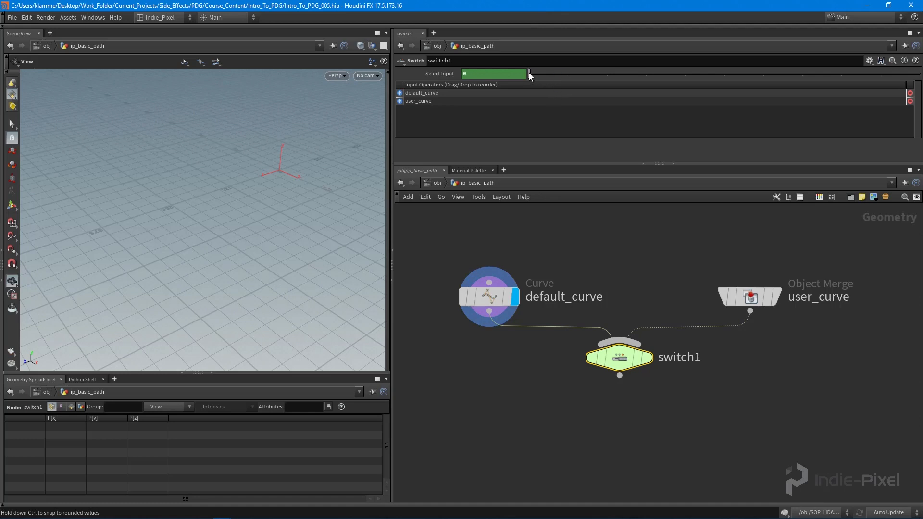
pyautogui.moveTo(531, 80)
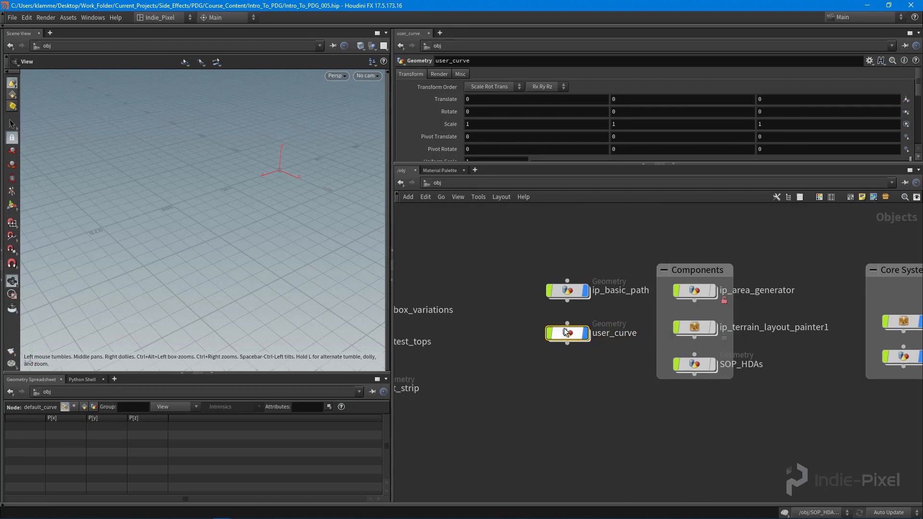
# Dive into the user_curve object, then leave its network again.
pyautogui.doubleClick(567, 334)
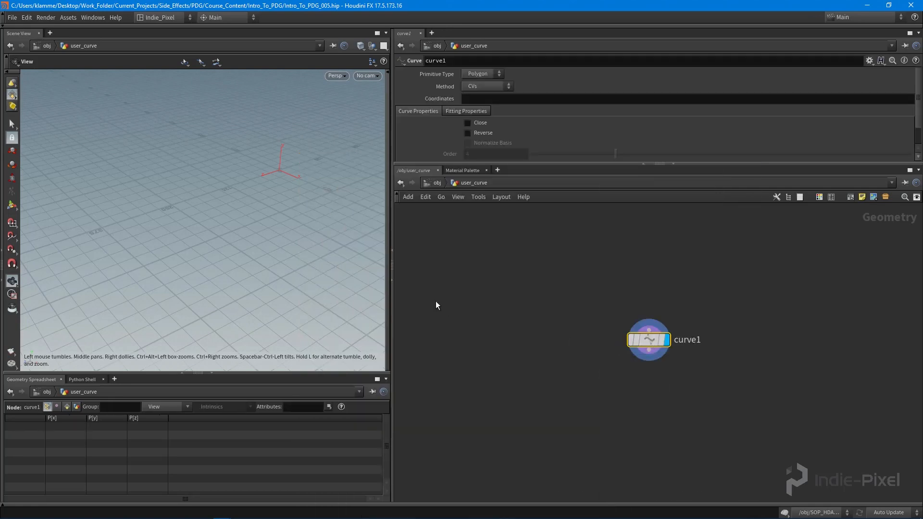
pyautogui.click(338, 75)
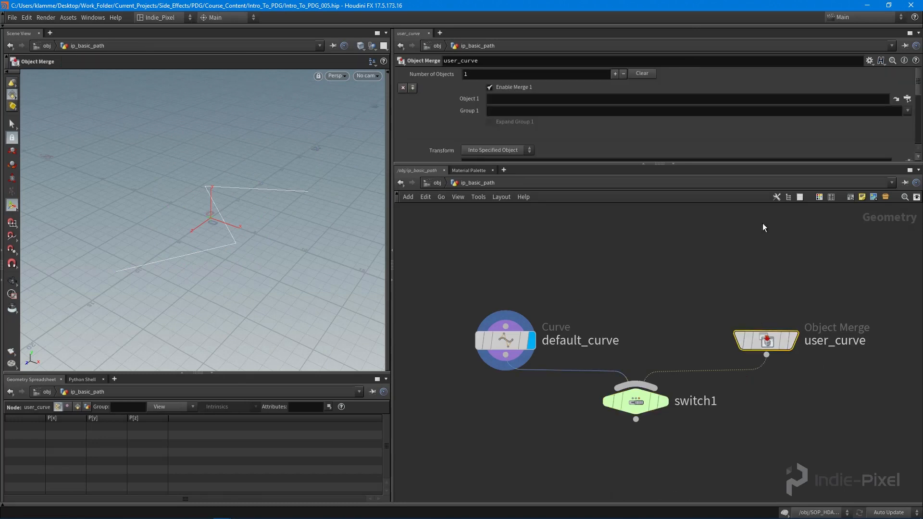
# Point the user_curve Object Merge at /obj/user_curve and return to the /obj network.
pyautogui.click(895, 98)
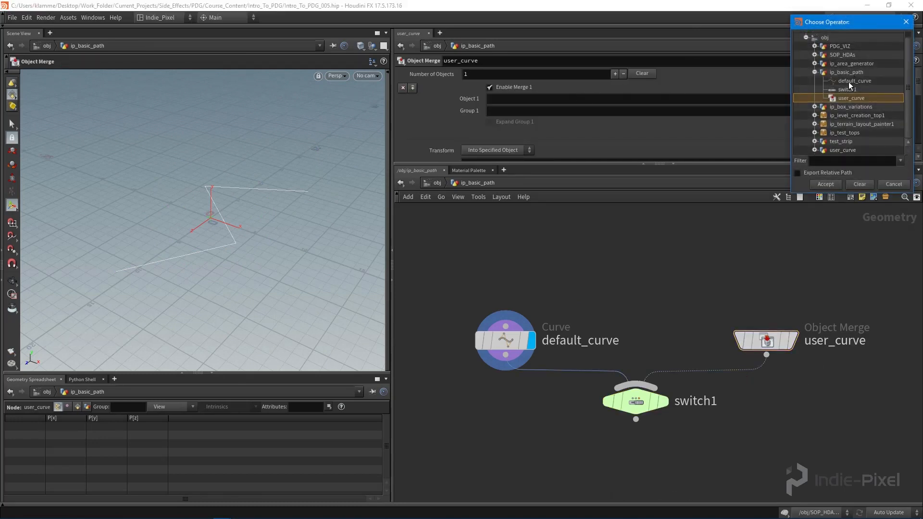
pyautogui.click(842, 149)
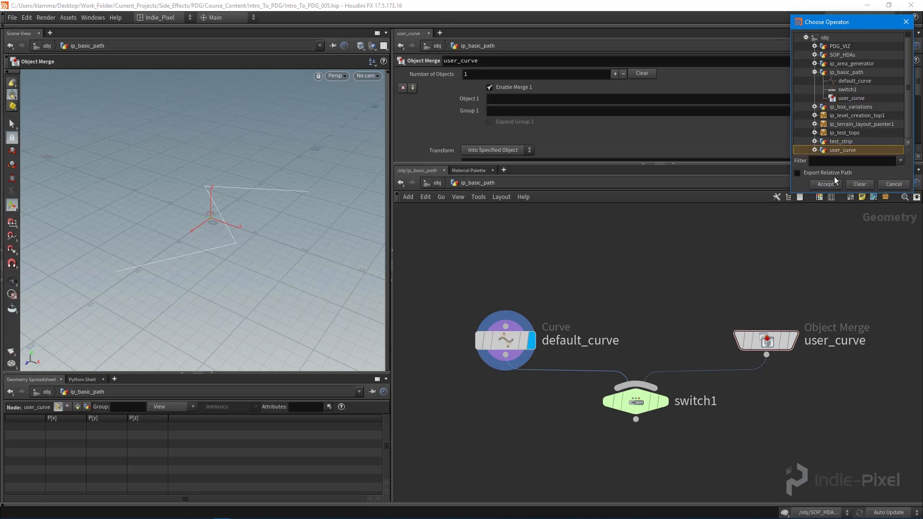
pyautogui.click(825, 184)
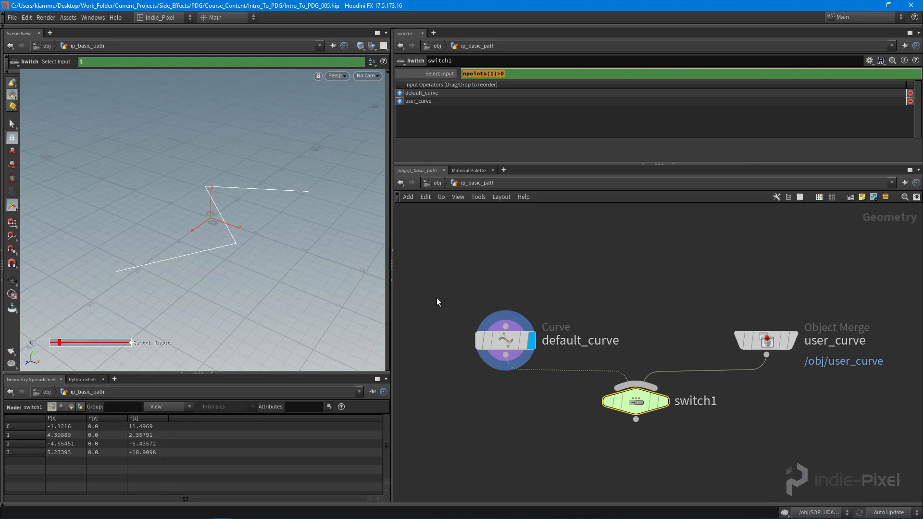
pyautogui.moveTo(571, 288)
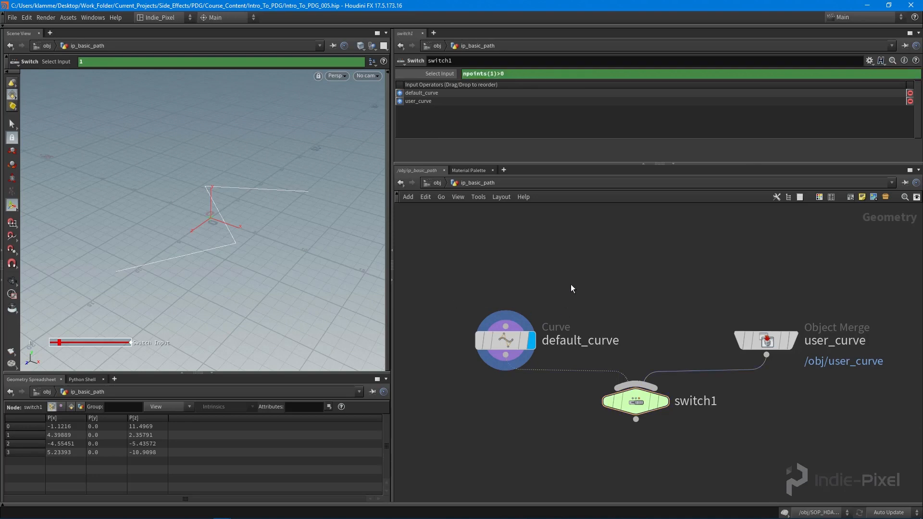
pyautogui.click(766, 340)
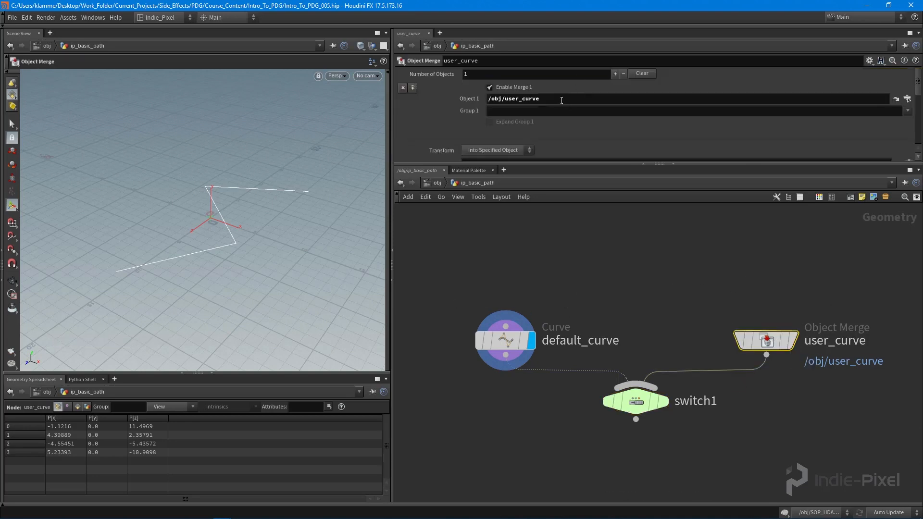
pyautogui.click(635, 401)
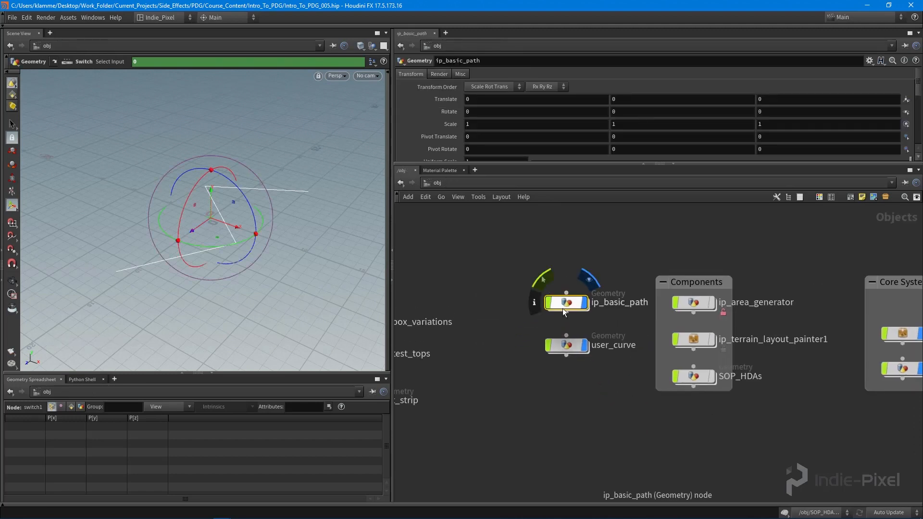
# Start a digital asset from ip_basic_path with label IP Basic Path.
pyautogui.rightClick(566, 302)
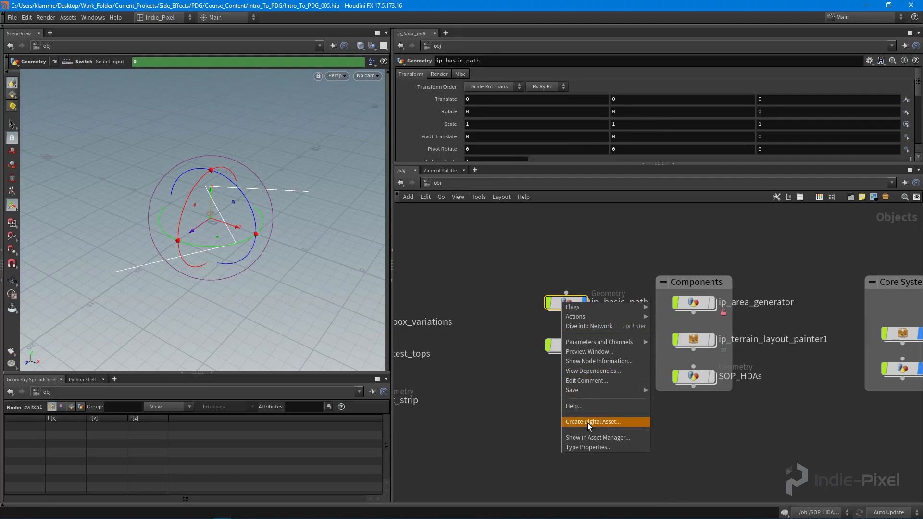
pyautogui.click(593, 421)
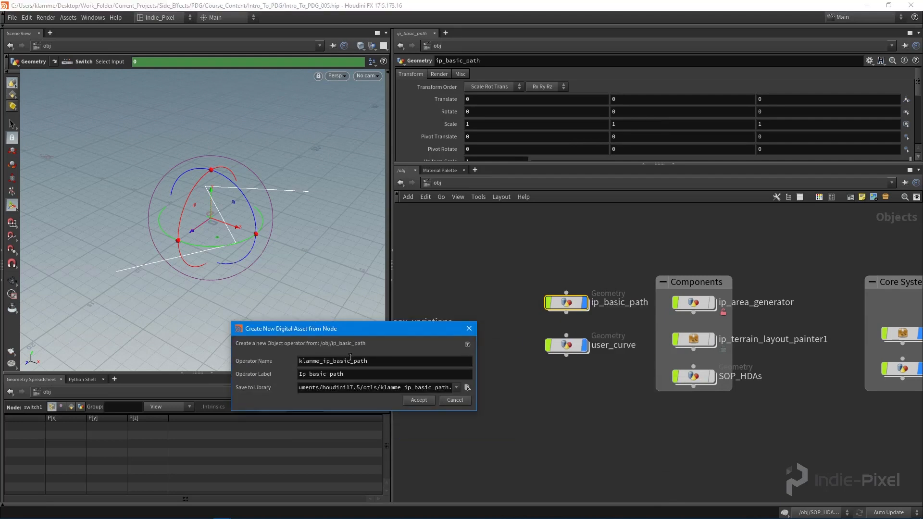
pyautogui.click(365, 361)
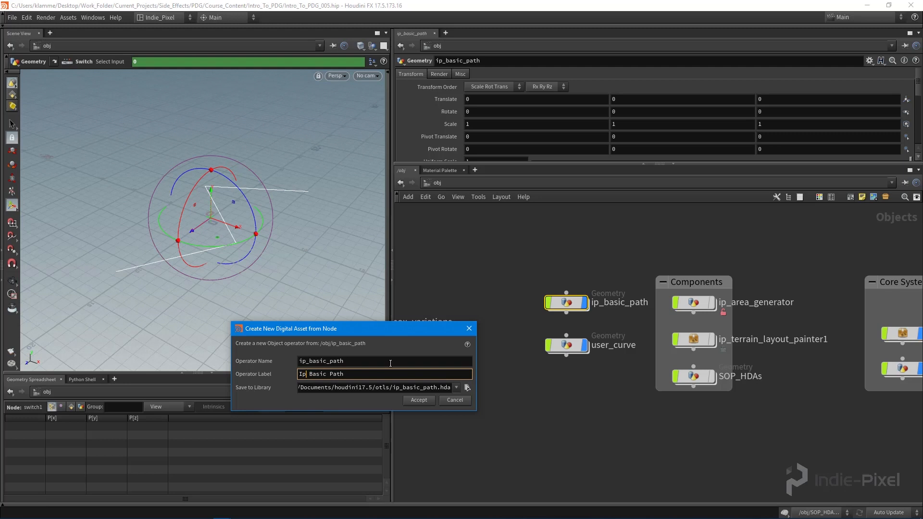
pyautogui.click(383, 360)
pyautogui.write('P')
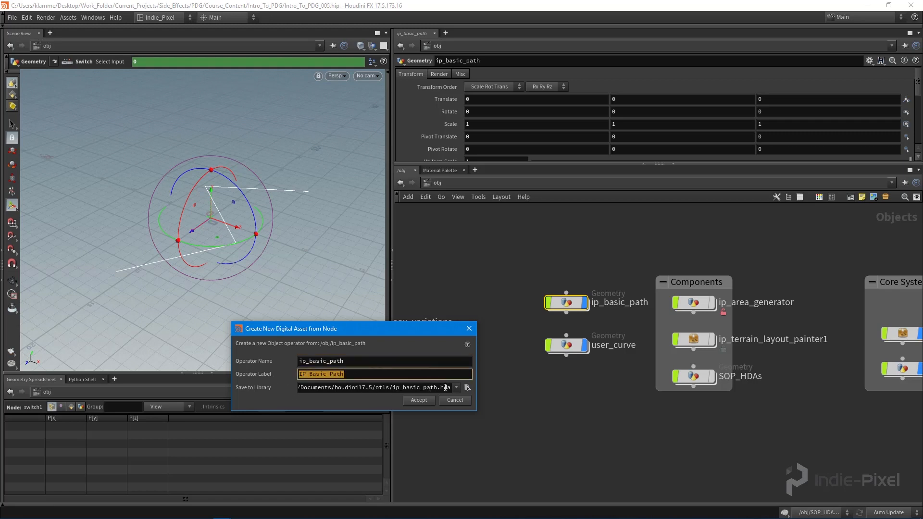
# Set the asset library location to $JOB/hda/ip_basic_path.hda.
pyautogui.click(467, 388)
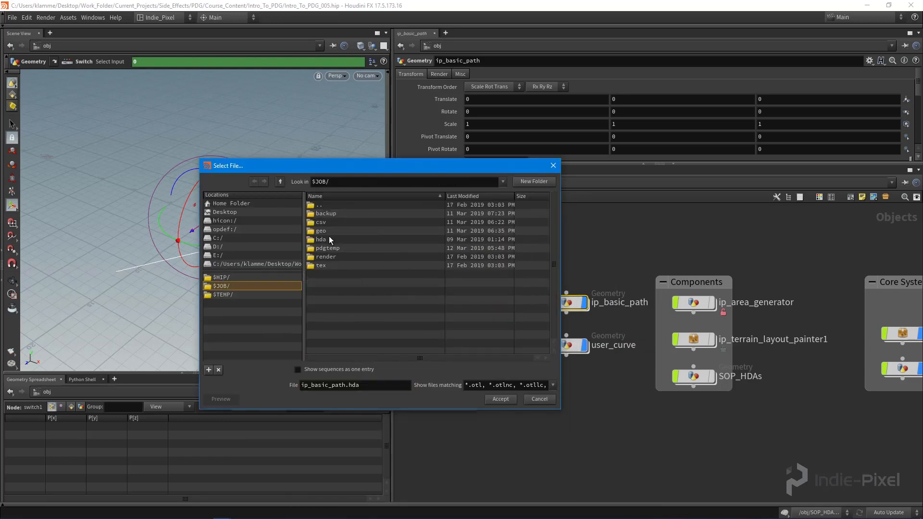
pyautogui.doubleClick(321, 239)
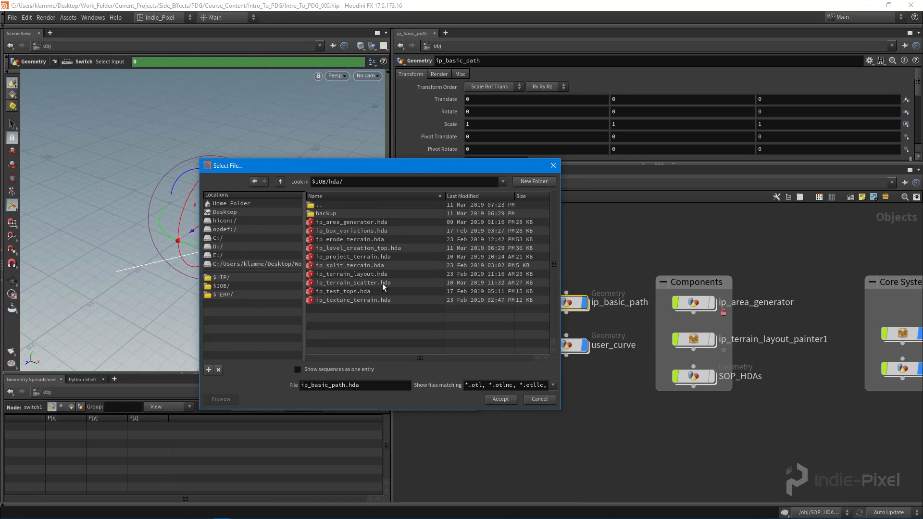
pyautogui.moveTo(368, 311)
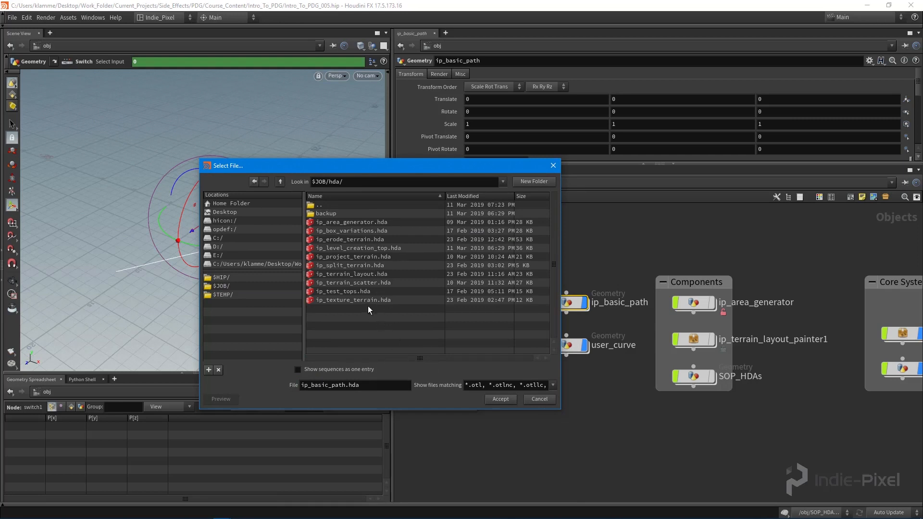
pyautogui.moveTo(353, 165); pyautogui.dragTo(376, 161)
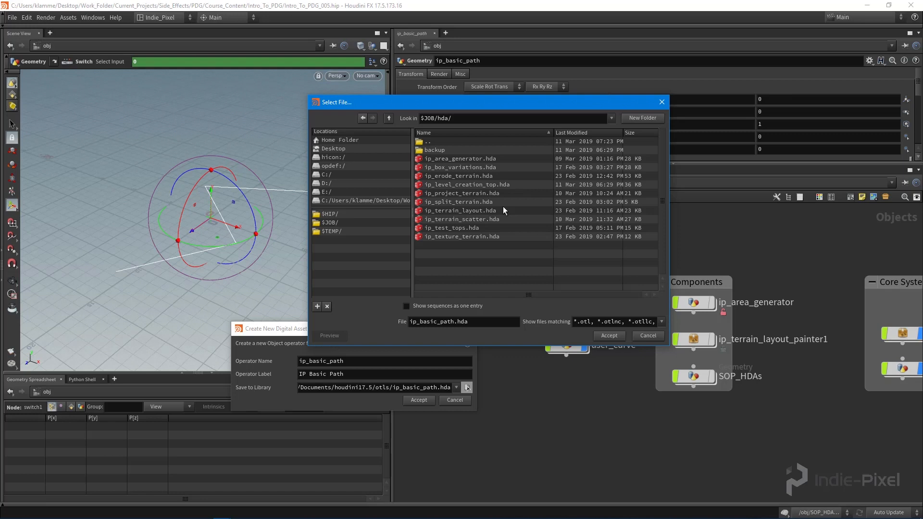
pyautogui.moveTo(546, 334)
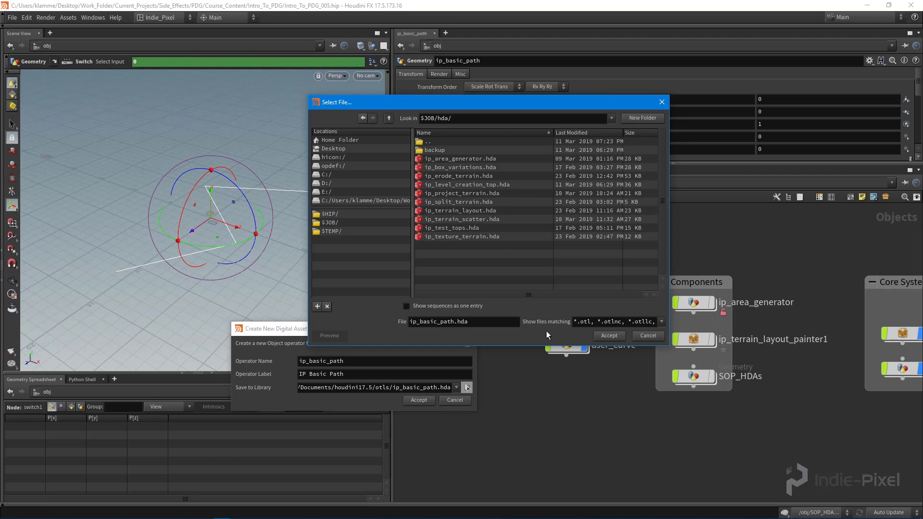
pyautogui.click(608, 335)
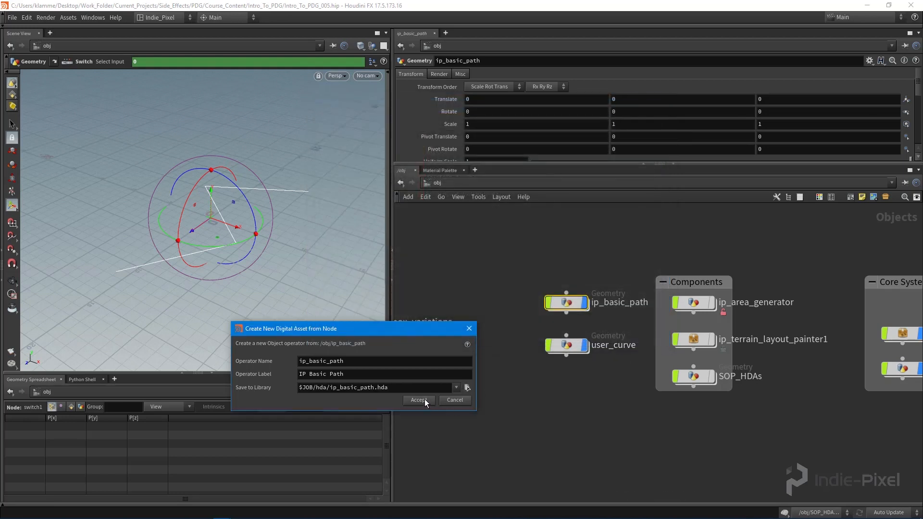
# Create the asset keeping nodes unchanged and set Editable Nodes to default_curve.
pyautogui.click(418, 400)
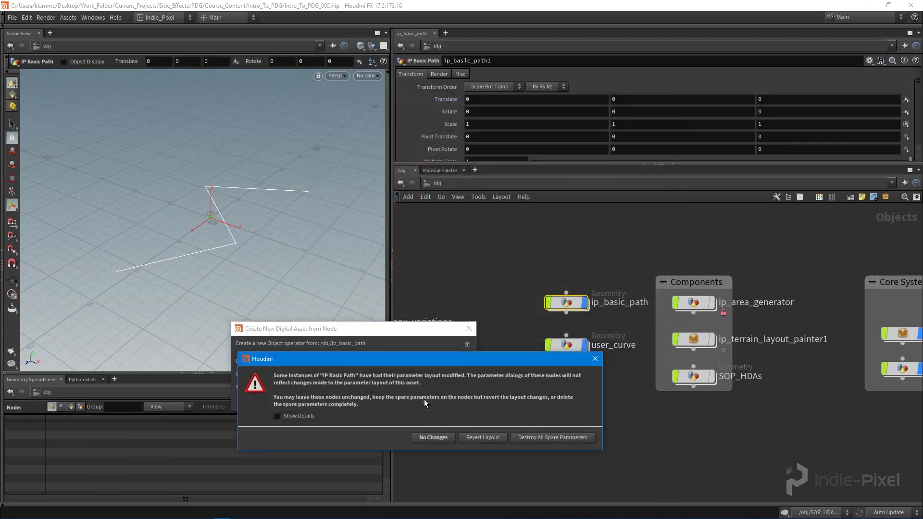
pyautogui.click(432, 437)
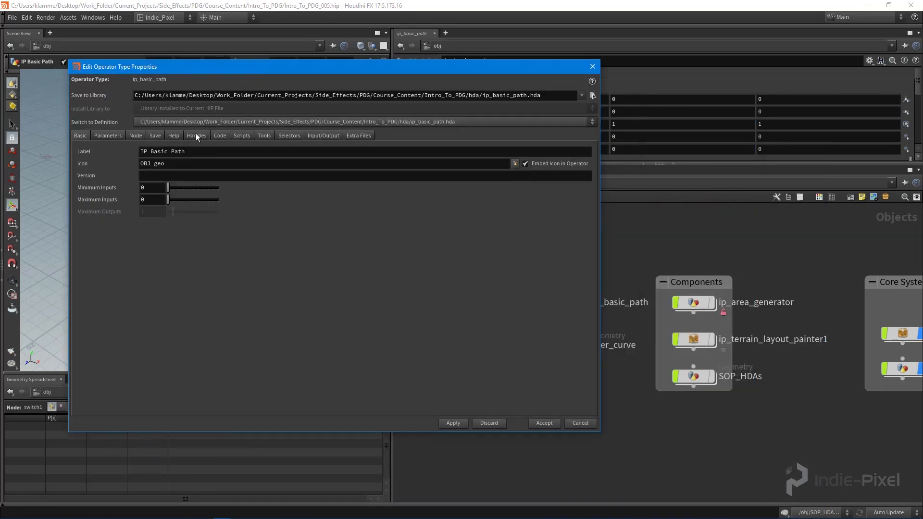
pyautogui.moveTo(139, 137)
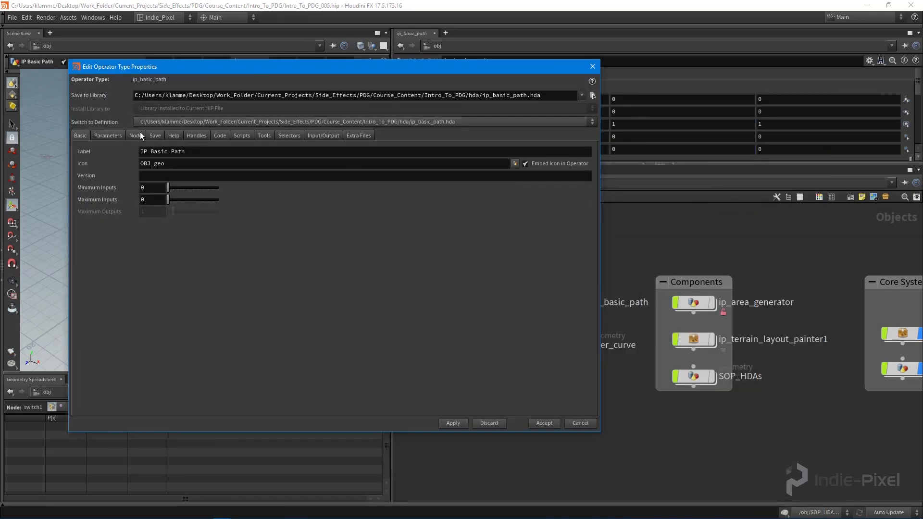
pyautogui.click(136, 135)
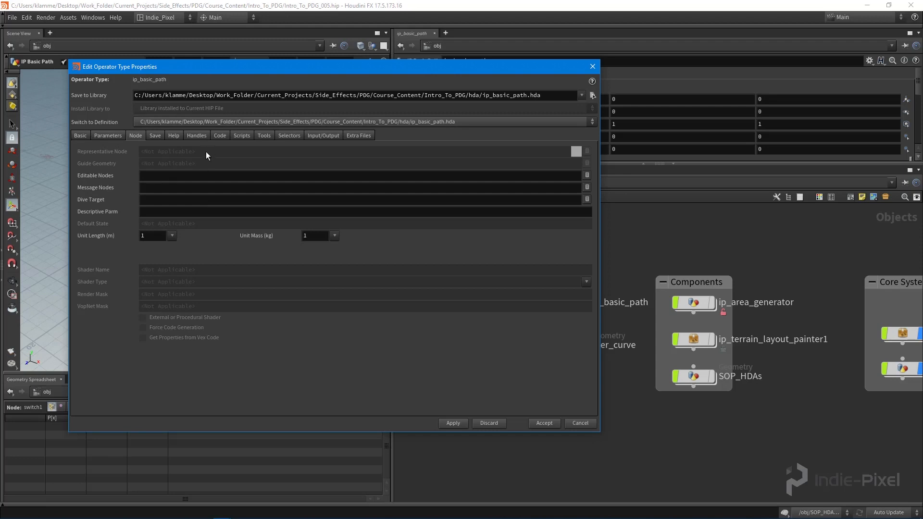
pyautogui.click(587, 174)
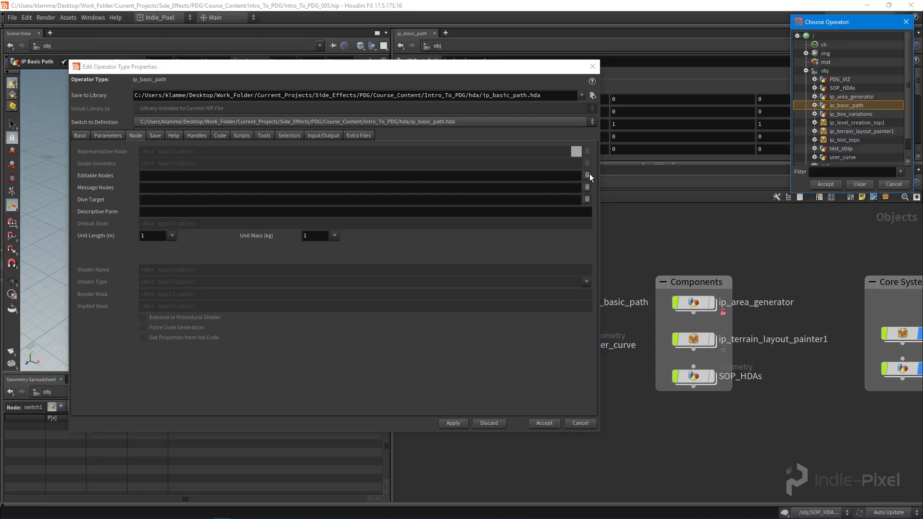
pyautogui.click(816, 106)
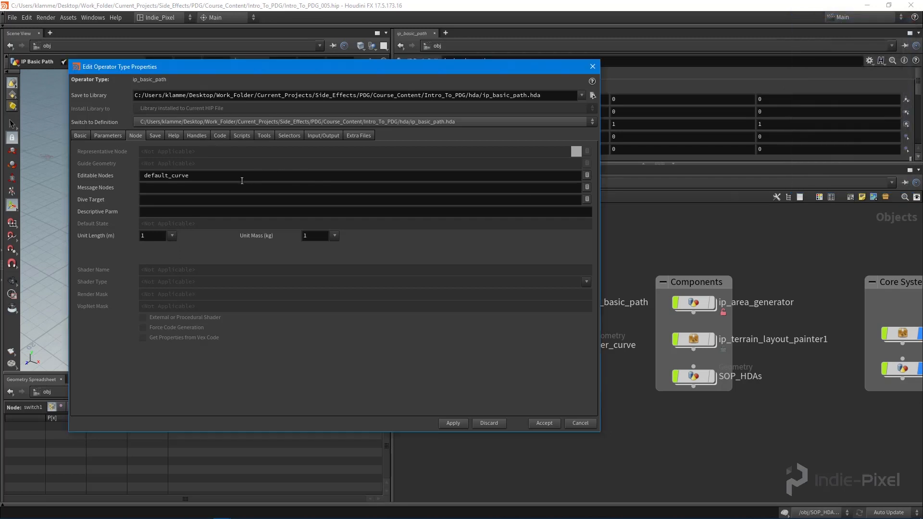
pyautogui.doubleClick(167, 175)
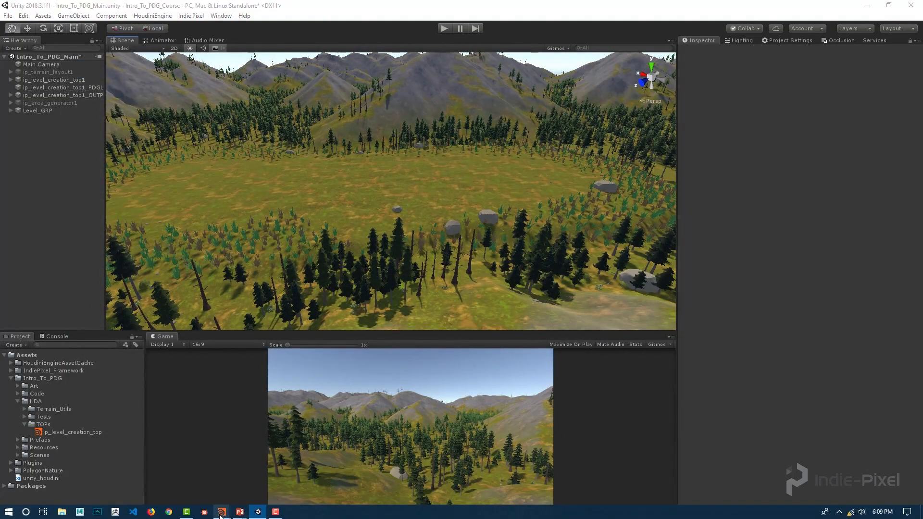
pyautogui.click(221, 510)
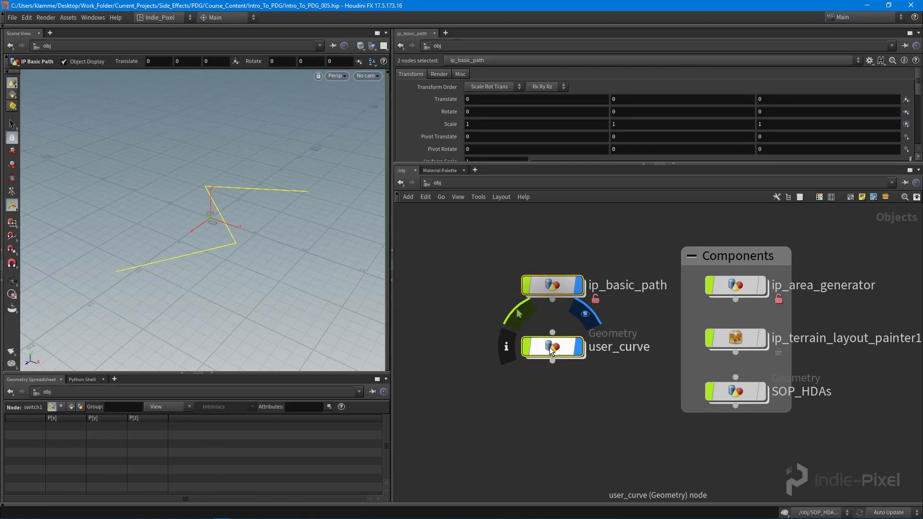
# Inside ip_basic_path, draw the default_curve points in the Top viewport and select switch1.
pyautogui.doubleClick(552, 284)
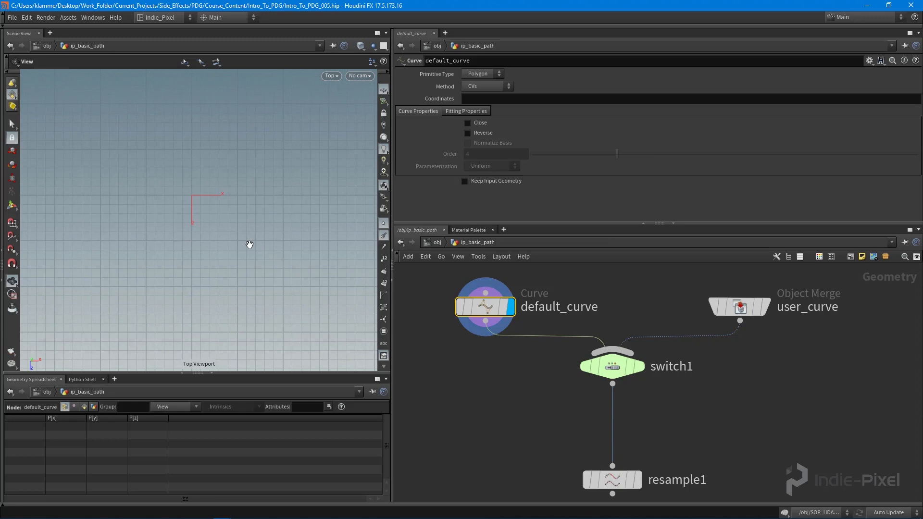
pyautogui.click(152, 175)
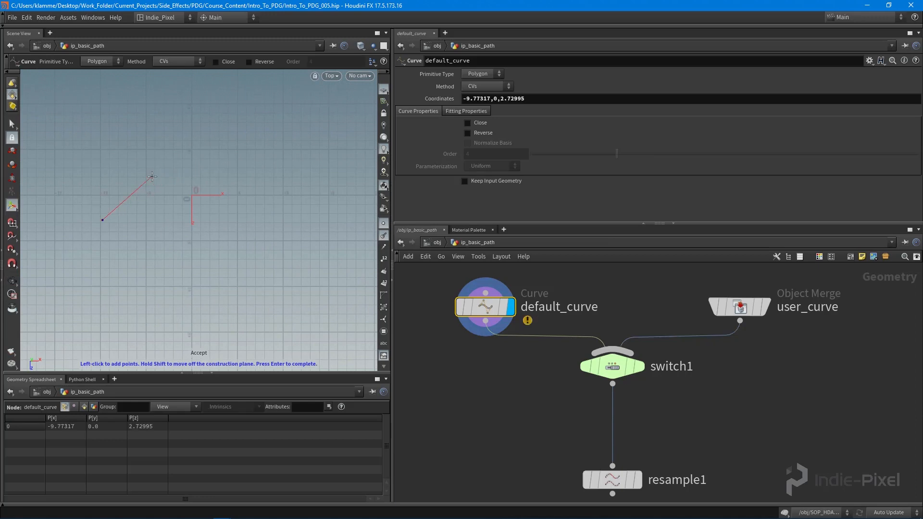
pyautogui.click(303, 161)
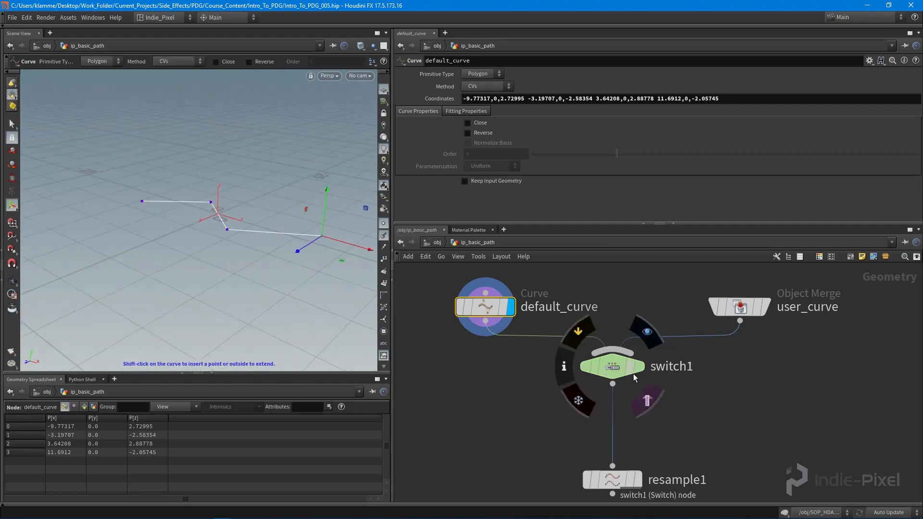
pyautogui.click(611, 479)
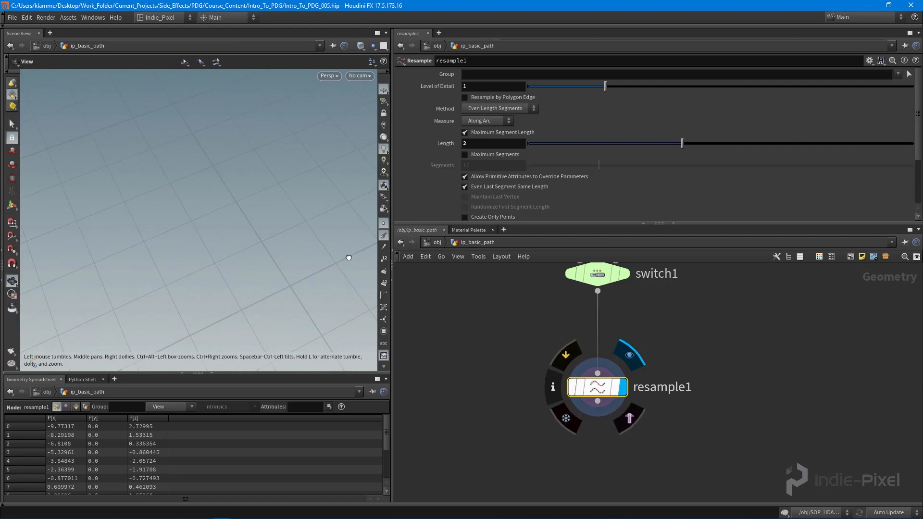
# On resample1, set Treat Polygons As to Subdivision Curves for a smooth path.
pyautogui.press('f')
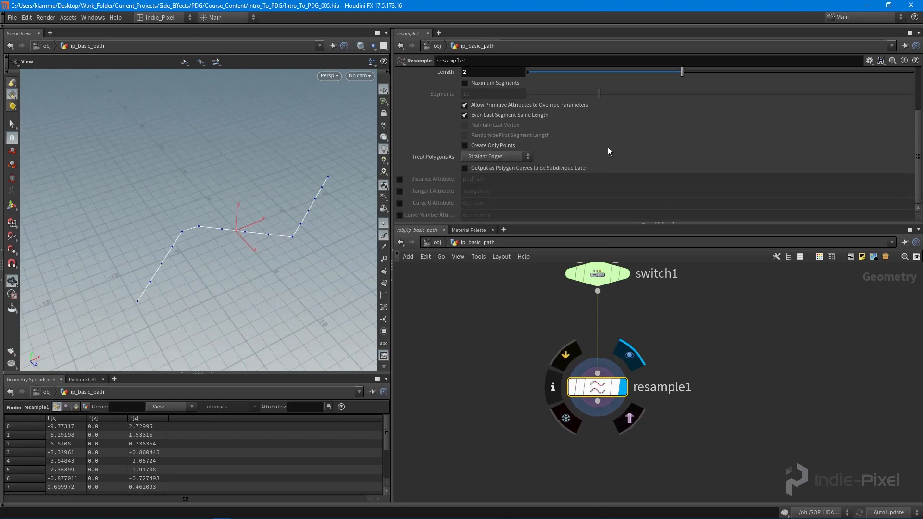
pyautogui.click(496, 156)
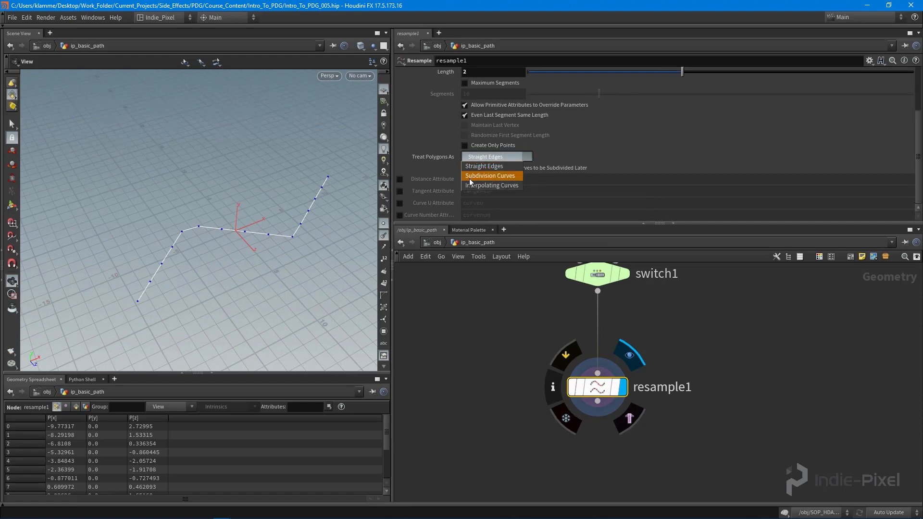
pyautogui.click(490, 174)
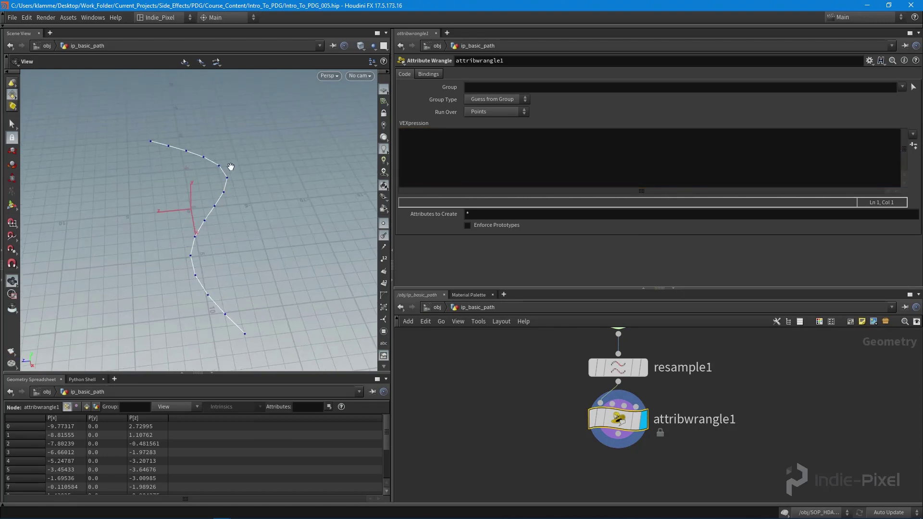
pyautogui.moveTo(174, 262)
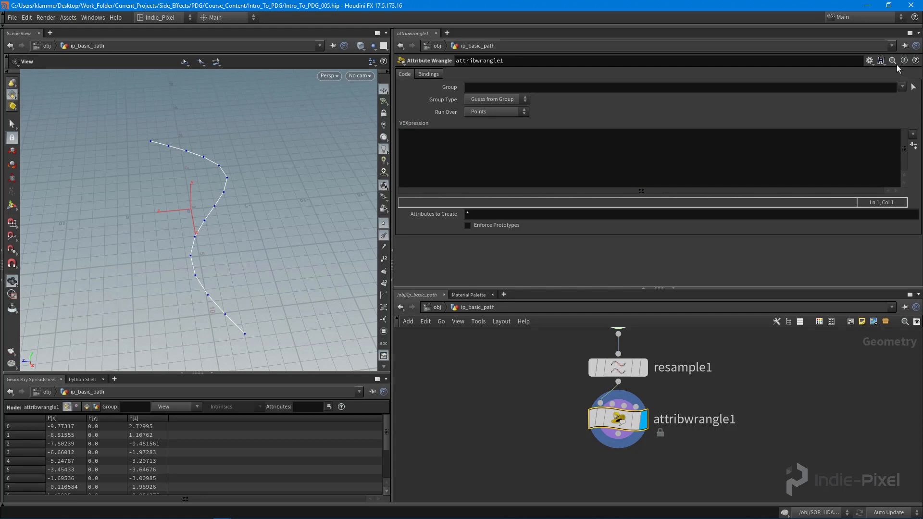
pyautogui.click(868, 60)
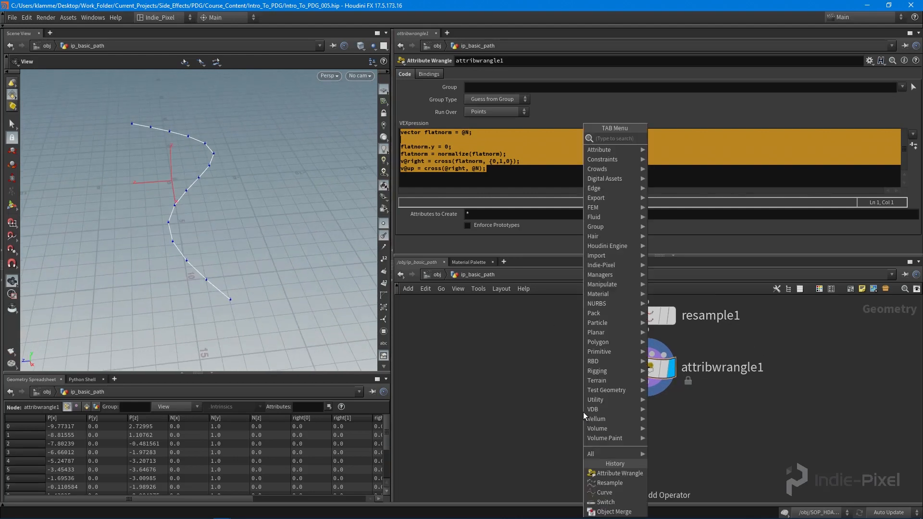
# Add a Visualize SOP below attribwrangle1 and wire the wrangle output into it.
pyautogui.click(538, 415)
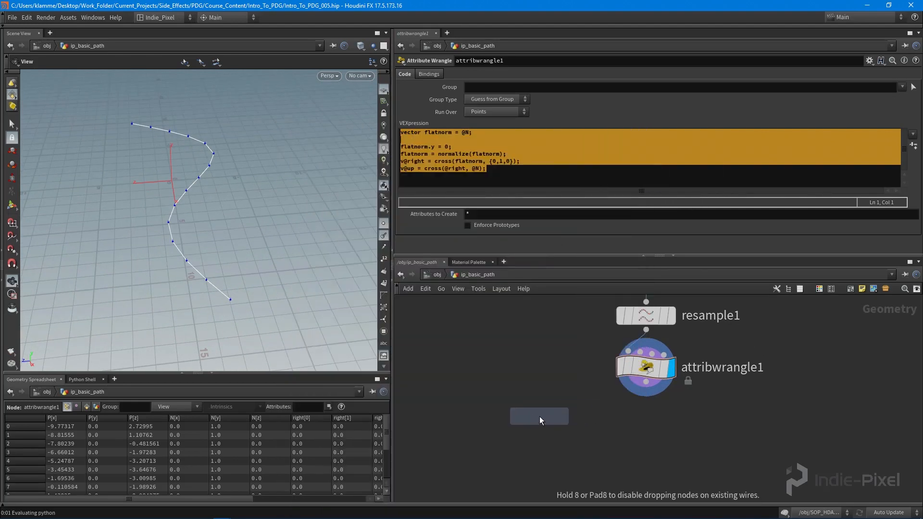
pyautogui.click(538, 416)
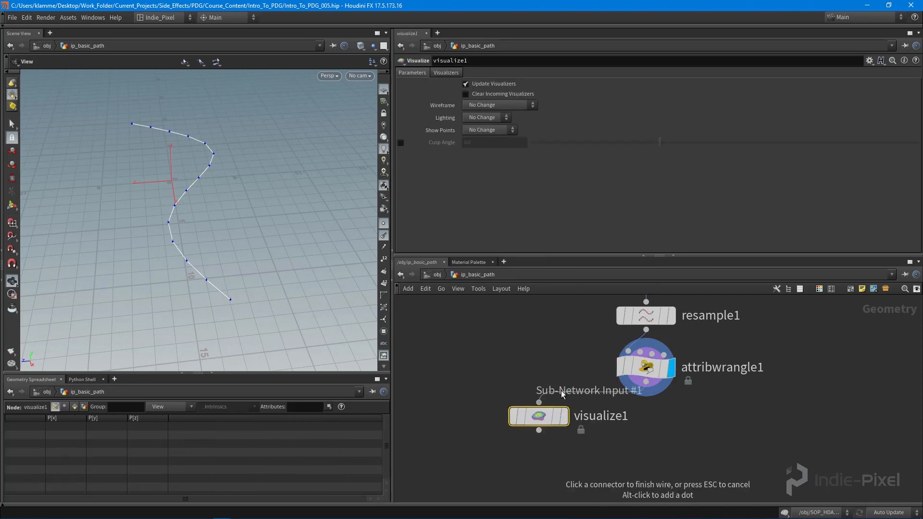
pyautogui.click(445, 72)
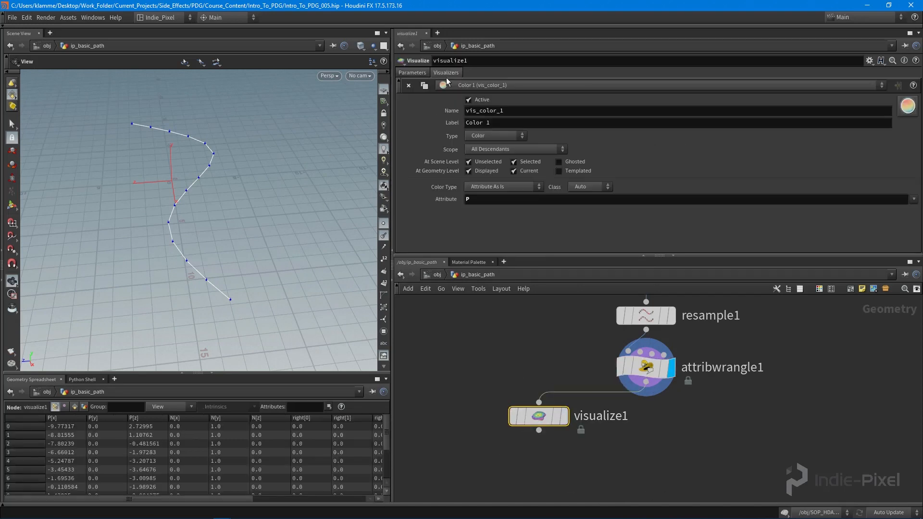
pyautogui.click(644, 366)
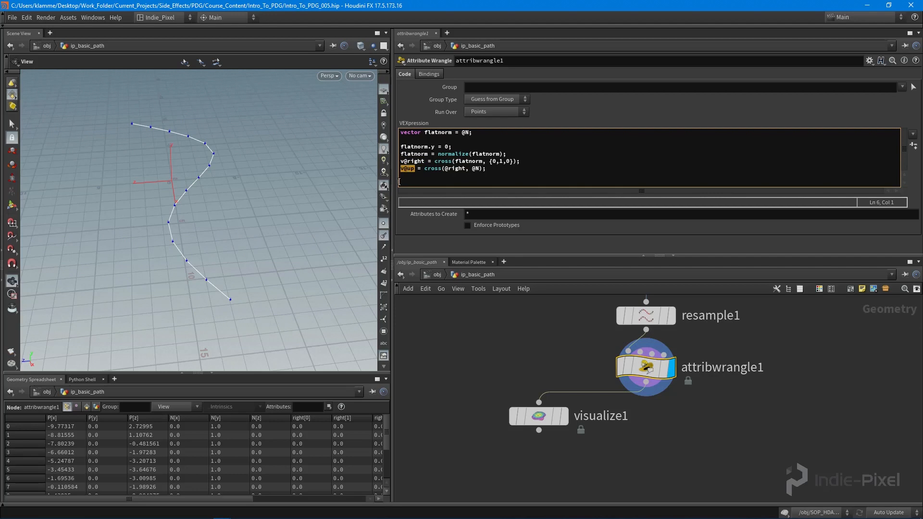
pyautogui.rightClick(537, 415)
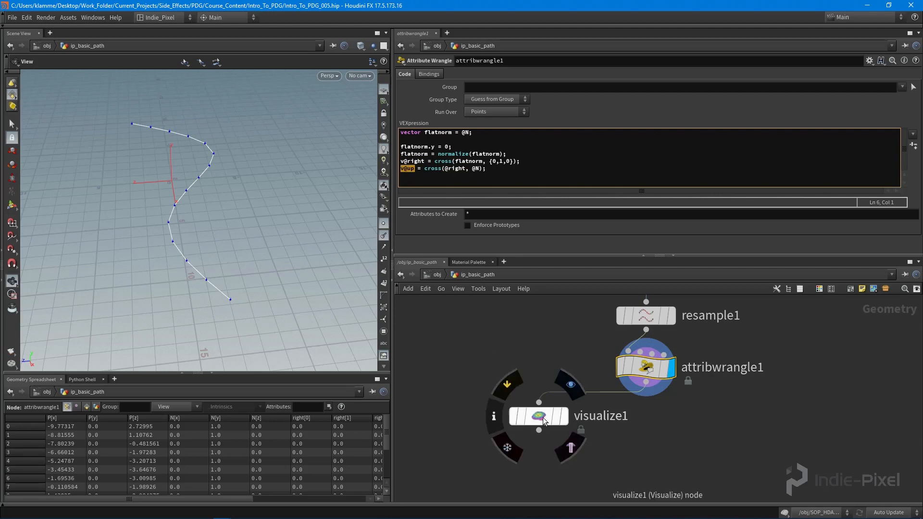
pyautogui.click(537, 415)
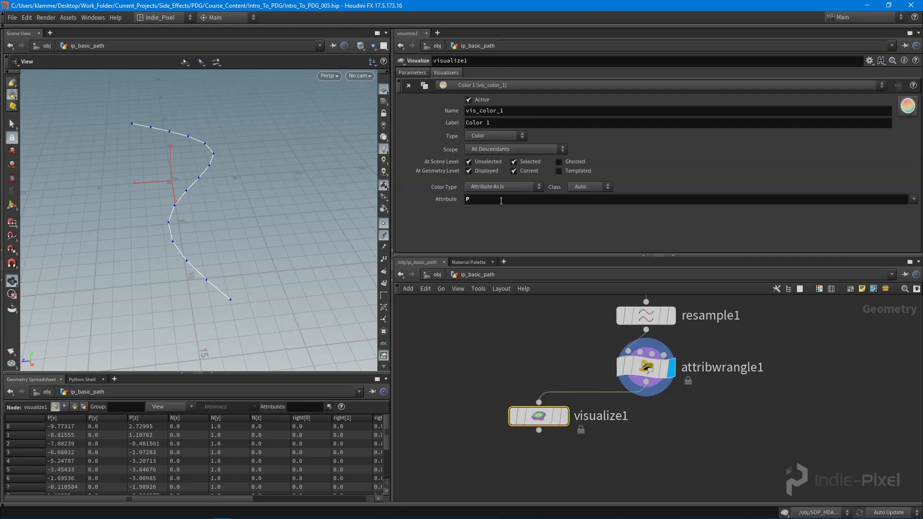
# Set visualize1 to draw the right attribute as Marker-type vectors and display it in the viewport.
pyautogui.write('right')
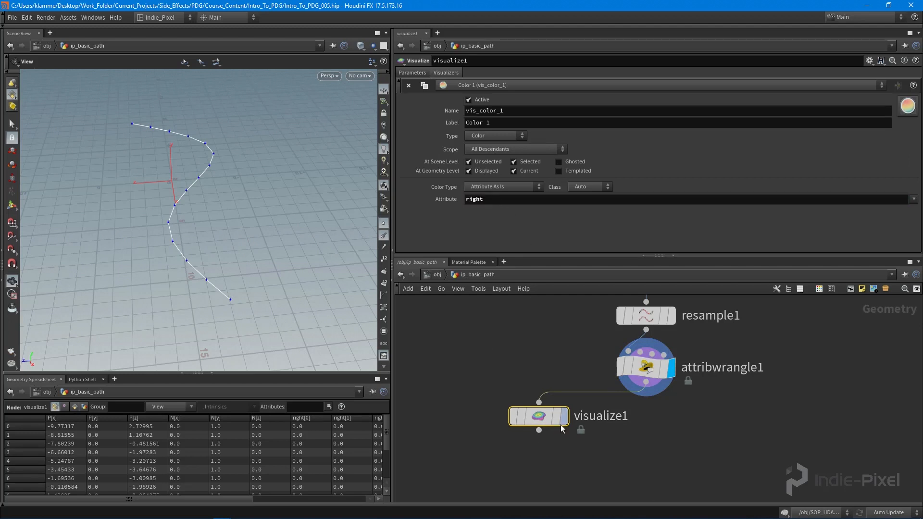
pyautogui.click(494, 136)
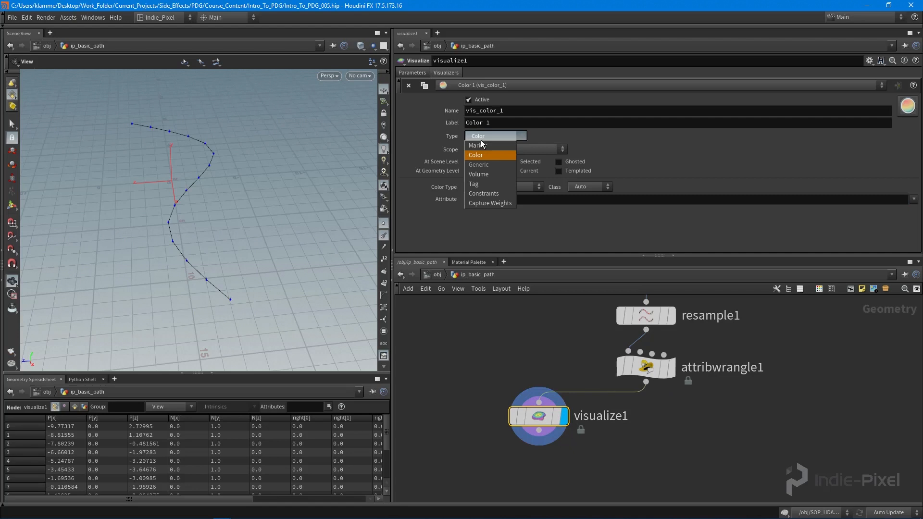
pyautogui.click(473, 145)
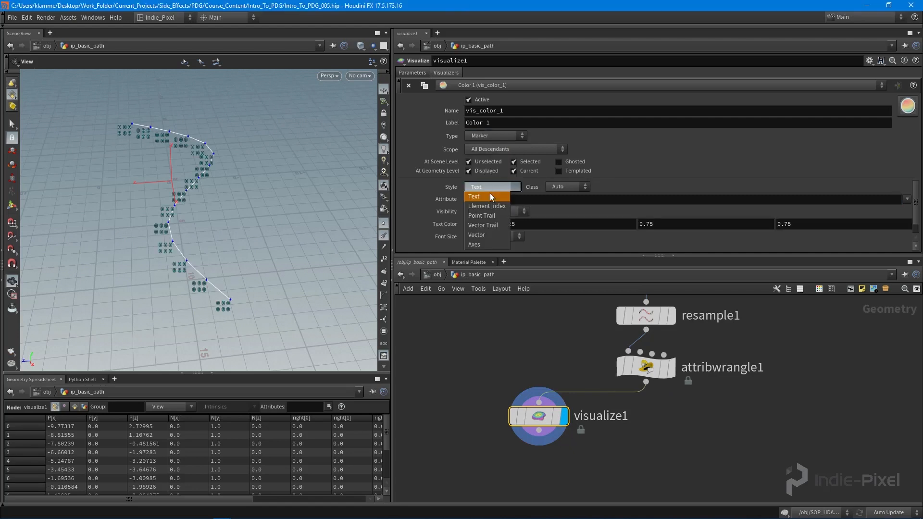
pyautogui.click(476, 235)
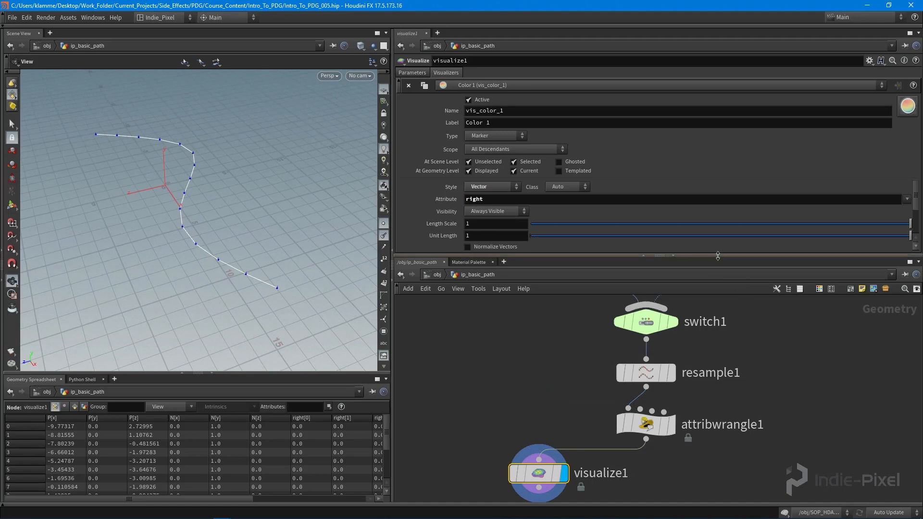
pyautogui.click(645, 424)
pyautogui.write('li')
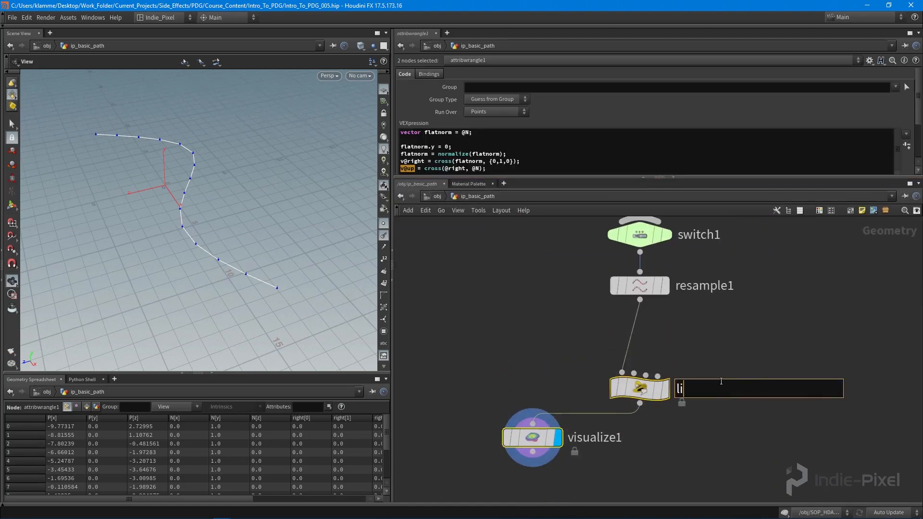
# Rename the wrangle to curve_dirs and insert a PolyFrame with Normal and Tangent names before it.
pyautogui.write('curve_dirs')
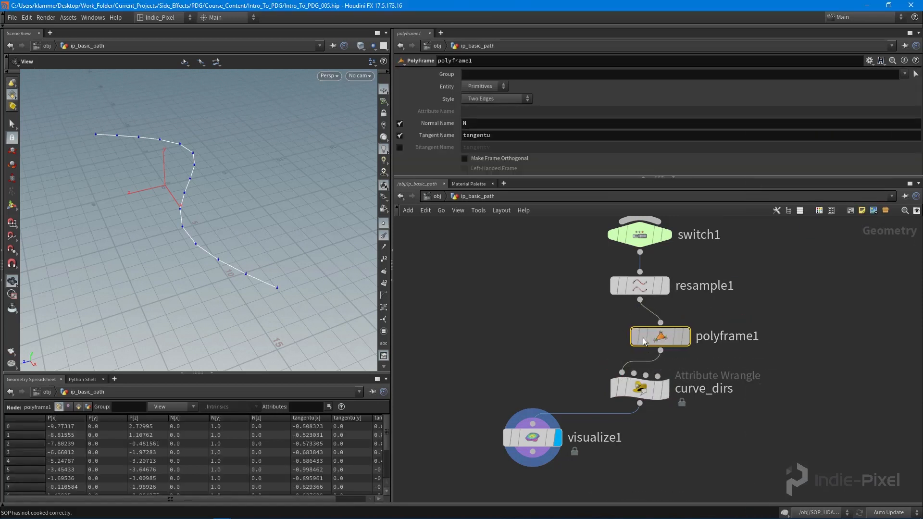
pyautogui.click(869, 61)
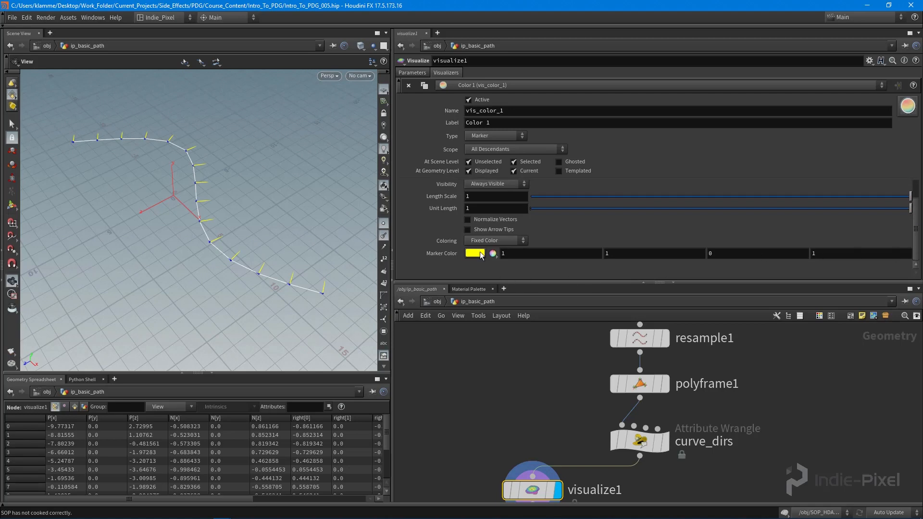
# Set visualize1's Marker Color to red in the Color Editor.
pyautogui.click(492, 252)
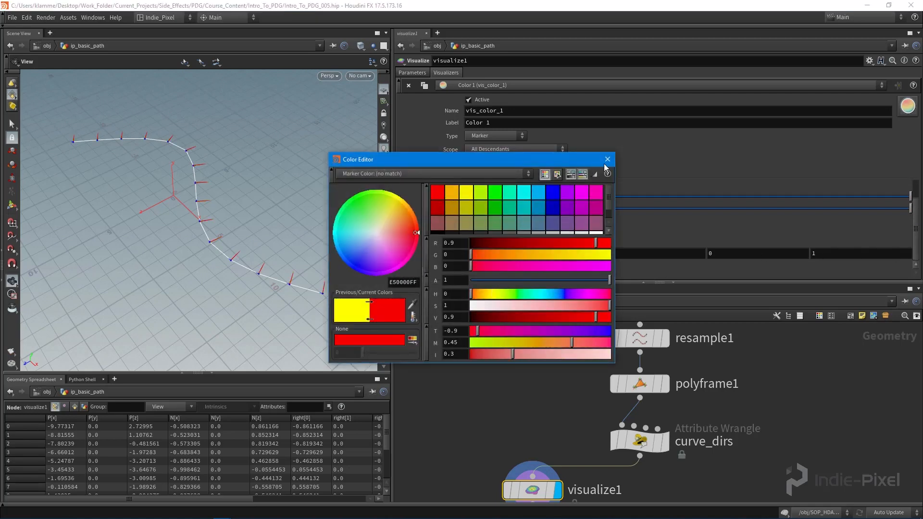
pyautogui.click(607, 158)
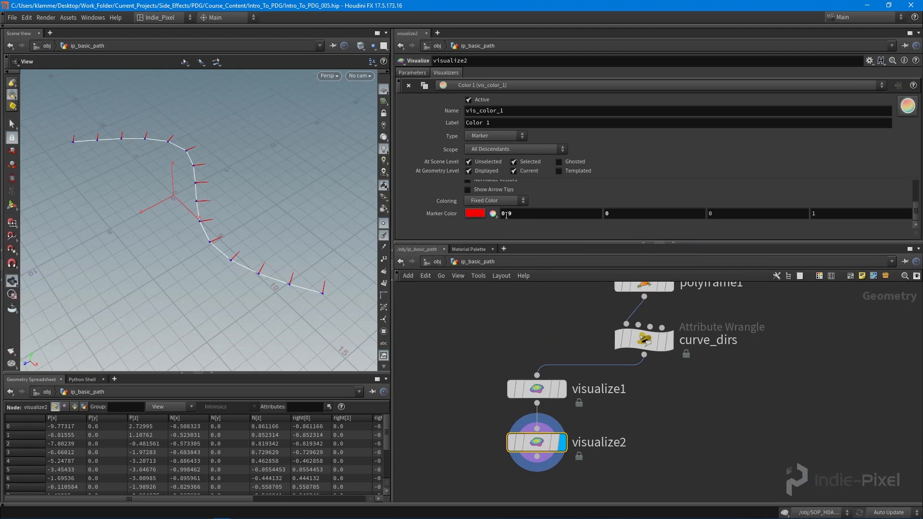
pyautogui.click(494, 136)
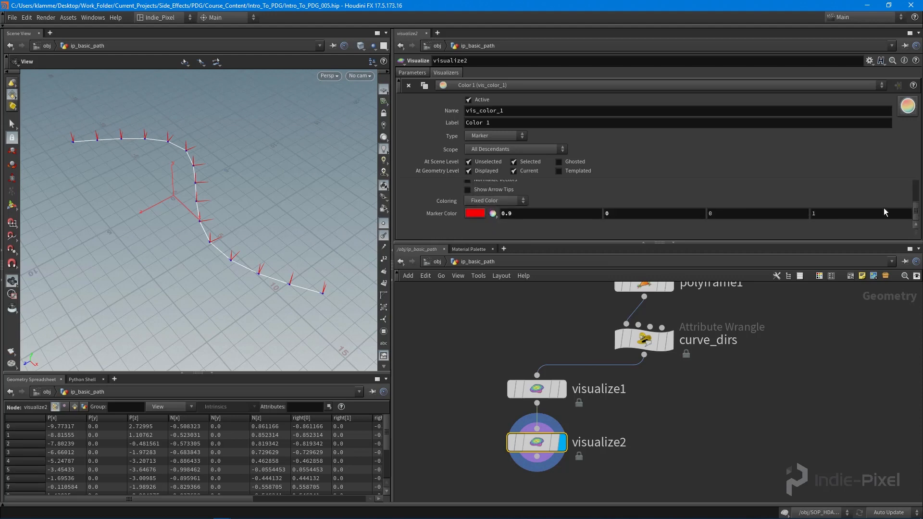
# Add visualize2 below visualize1 with a green Marker Color for the up vectors.
pyautogui.click(473, 213)
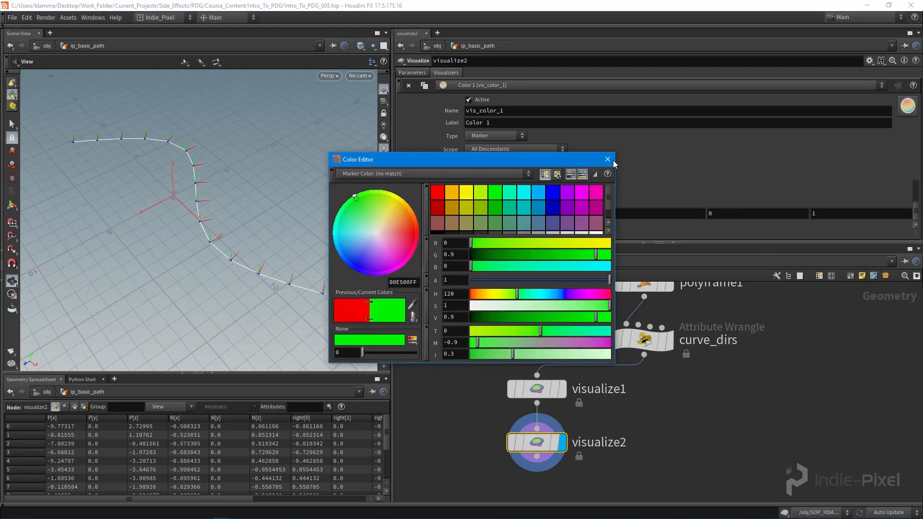
pyautogui.click(607, 158)
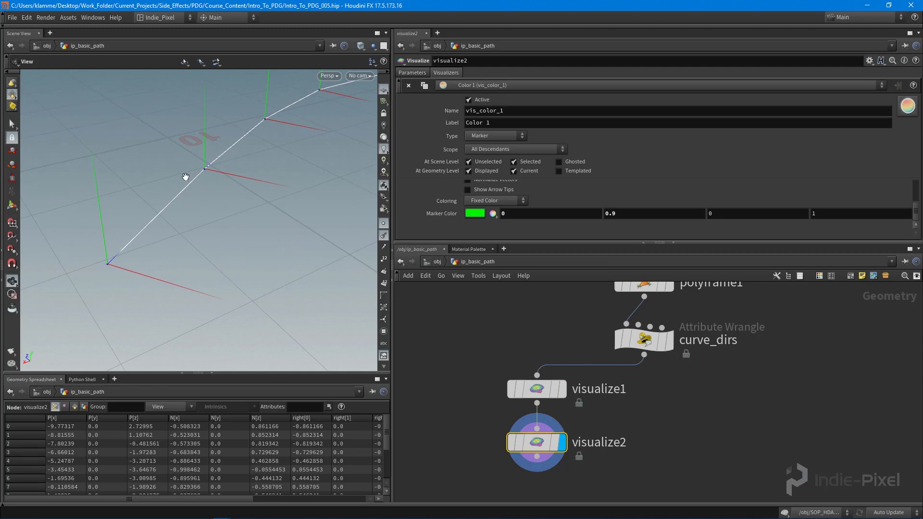
pyautogui.moveTo(93, 163)
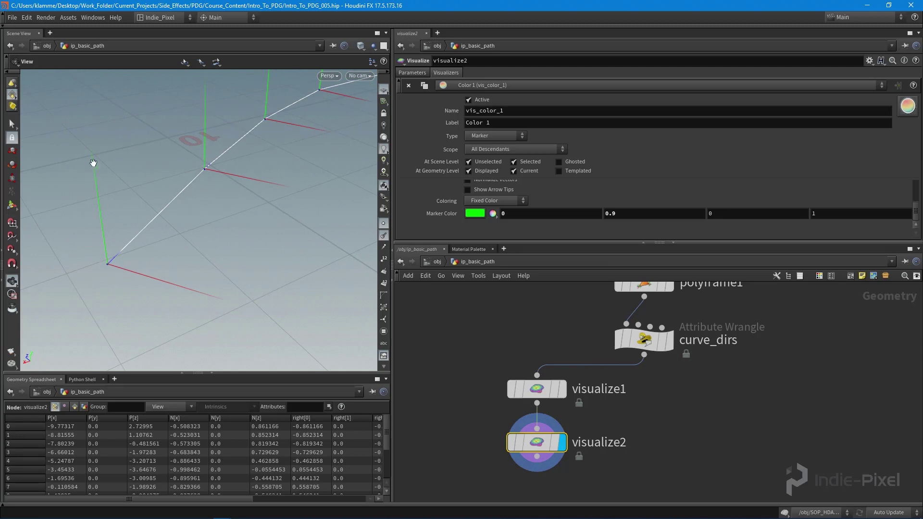
pyautogui.moveTo(104, 260)
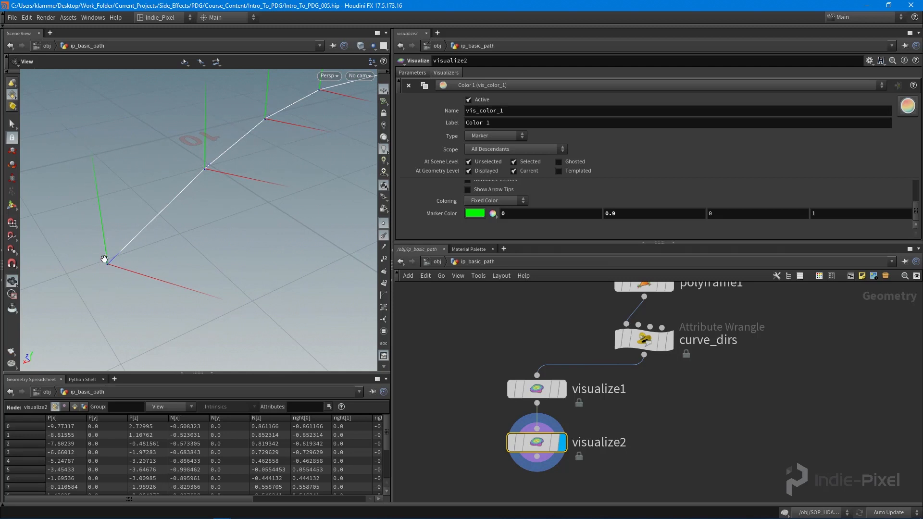
pyautogui.moveTo(114, 268)
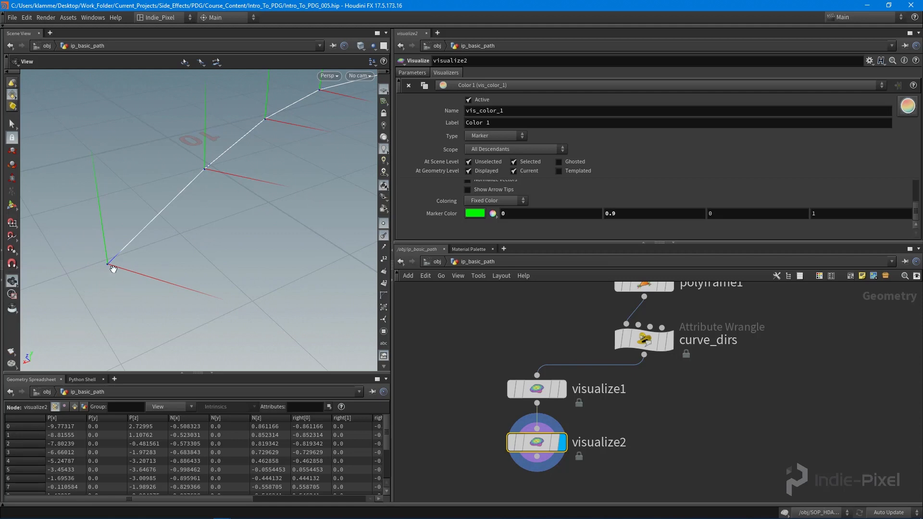
pyautogui.moveTo(108, 274)
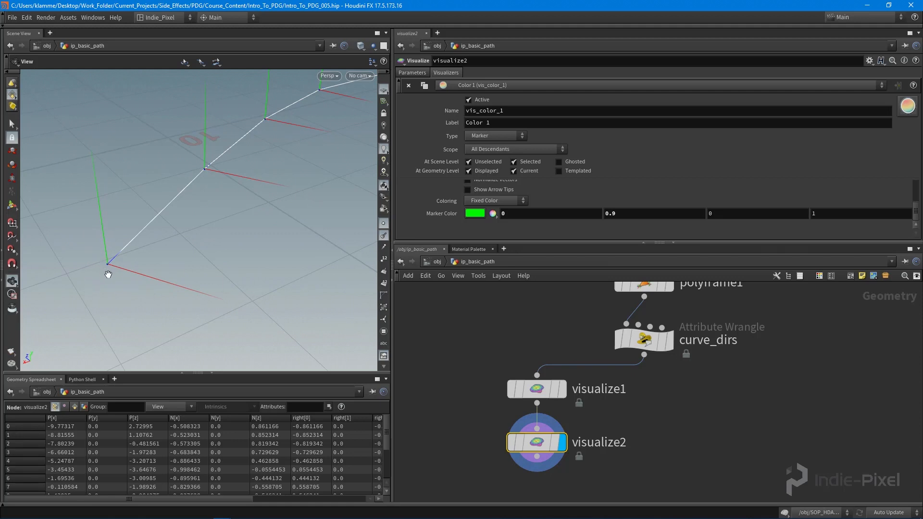
pyautogui.moveTo(203, 265)
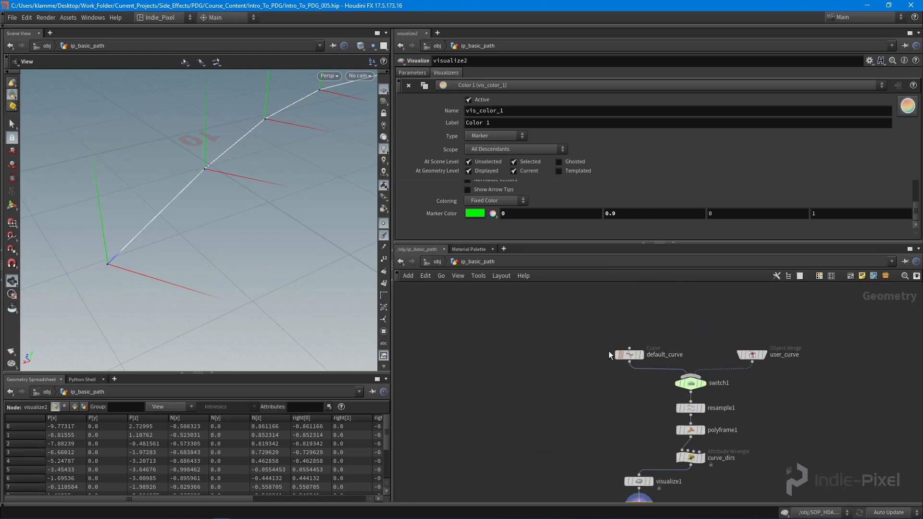
pyautogui.click(628, 355)
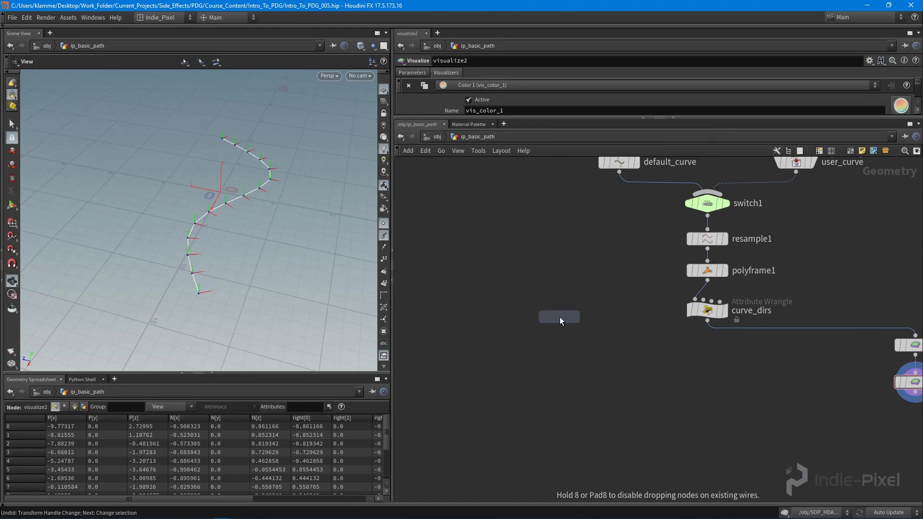
# Add a width_line Line SOP and a Sweep fed by width_line and curve_dirs, displaying width_line.
pyautogui.click(559, 317)
pyautogui.write('width_line')
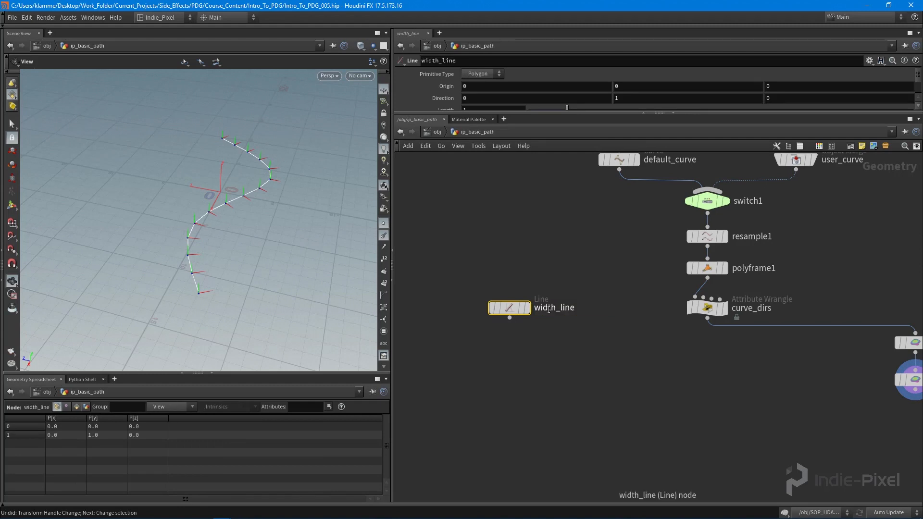
pyautogui.write('swee')
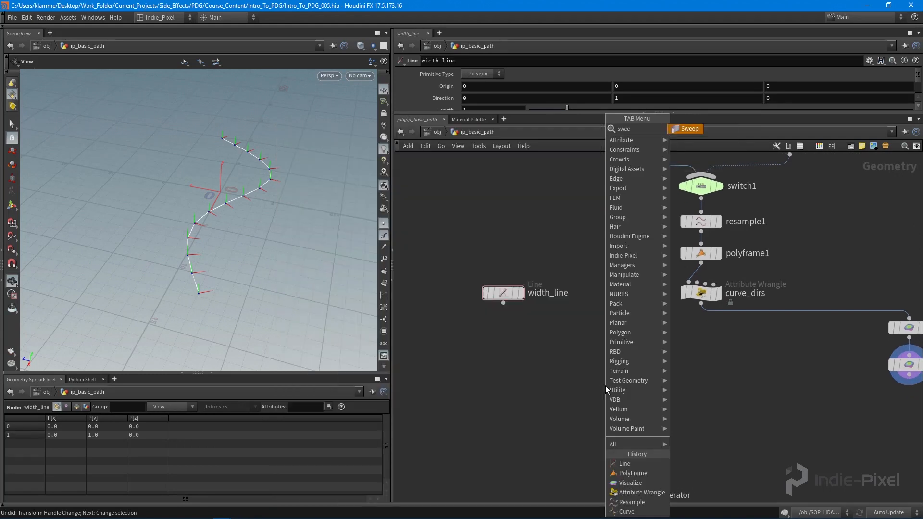
pyautogui.click(685, 128)
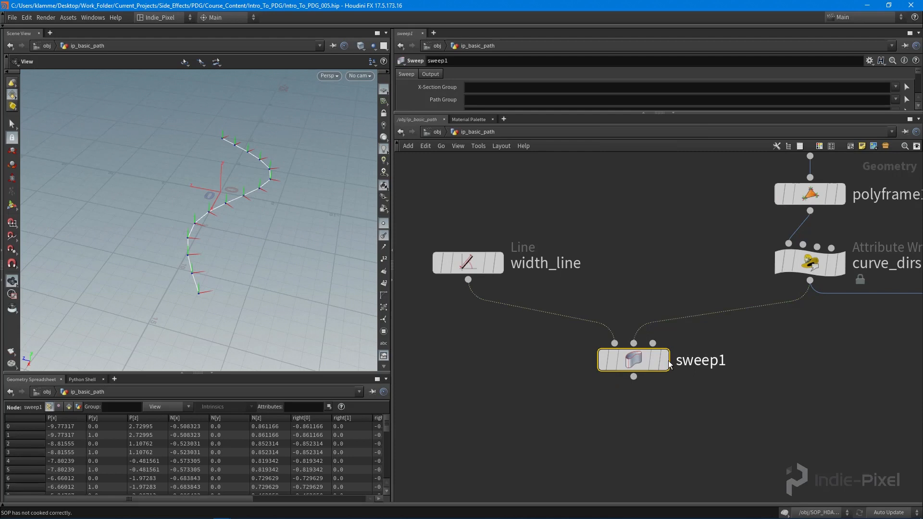
pyautogui.click(467, 263)
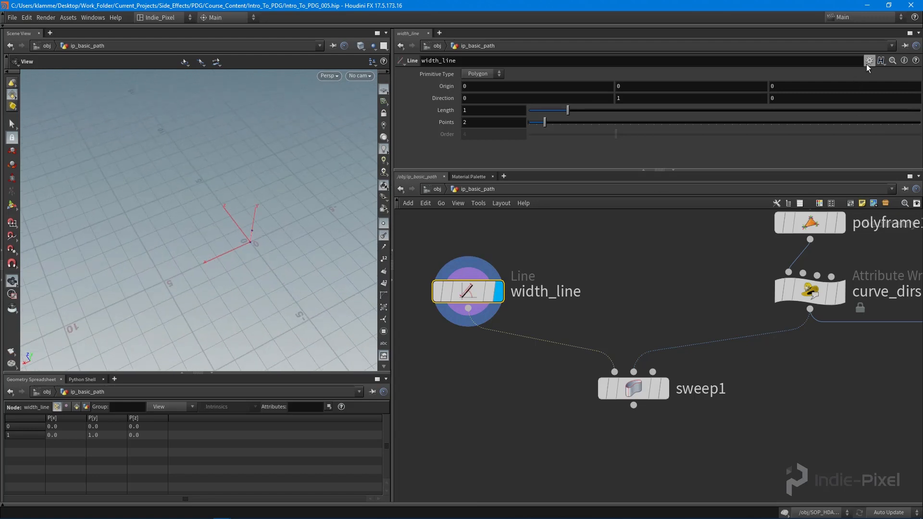
# Set width_line's Direction to 1,0,0 and Length to 5, centred from -2.5 to 2.5.
pyautogui.click(867, 61)
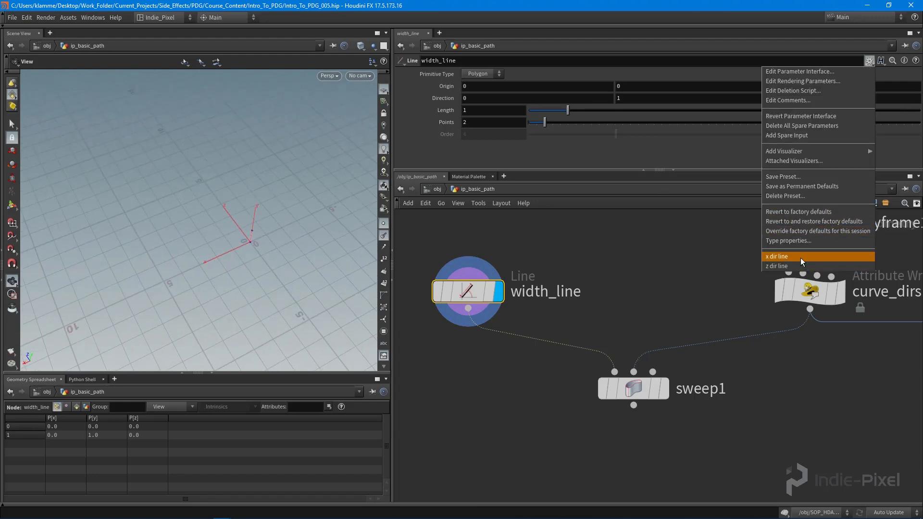
pyautogui.click(777, 256)
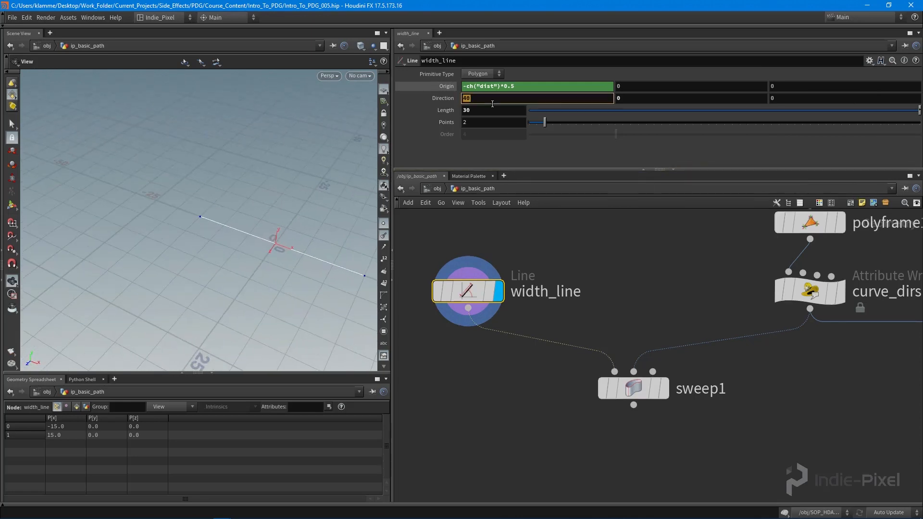
pyautogui.write('1')
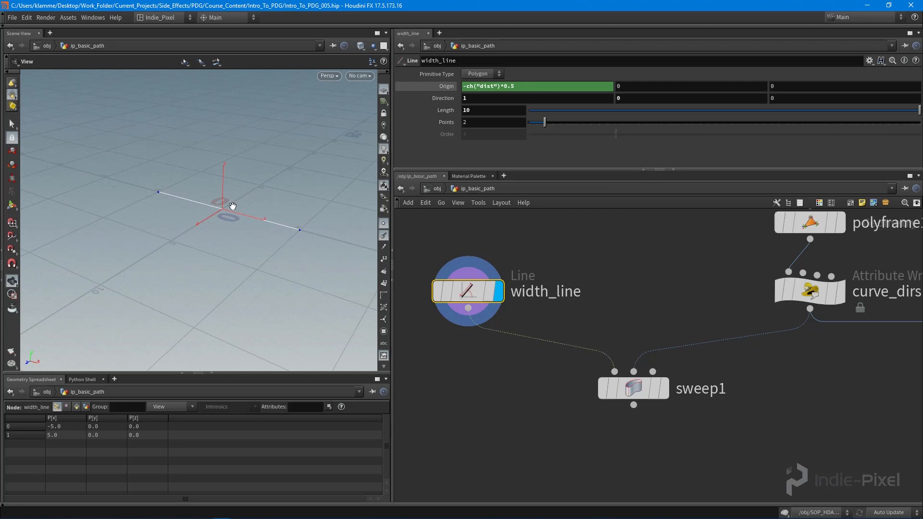
pyautogui.click(493, 110)
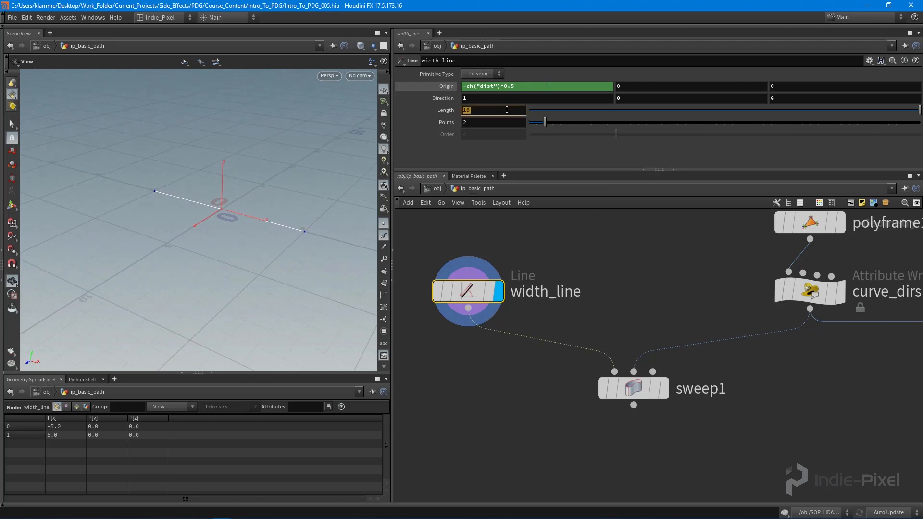
pyautogui.write('5')
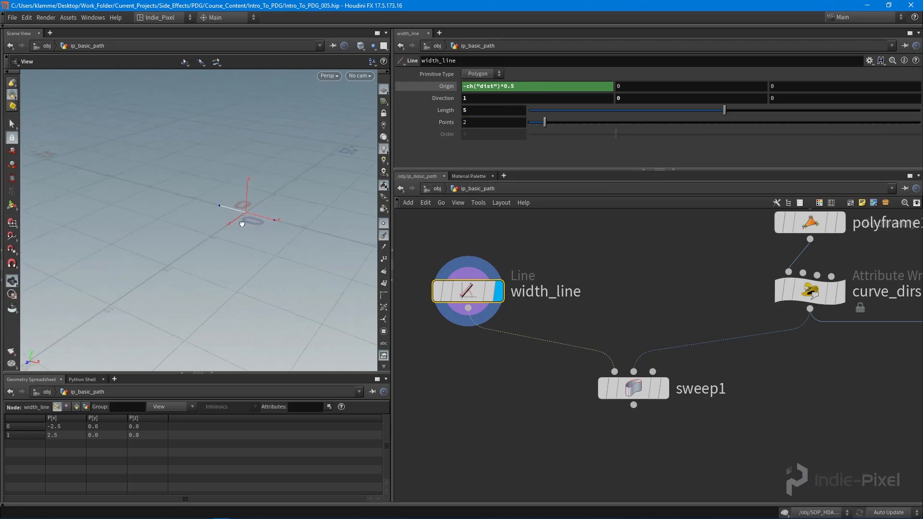
pyautogui.press('h')
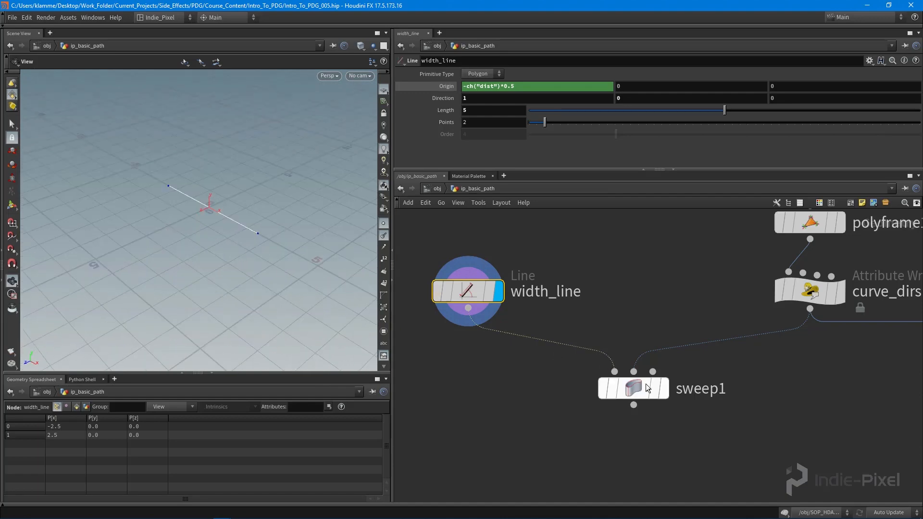
# Display sweep1 copying the width line along the curve, tweaking and undoing a curve point.
pyautogui.click(634, 388)
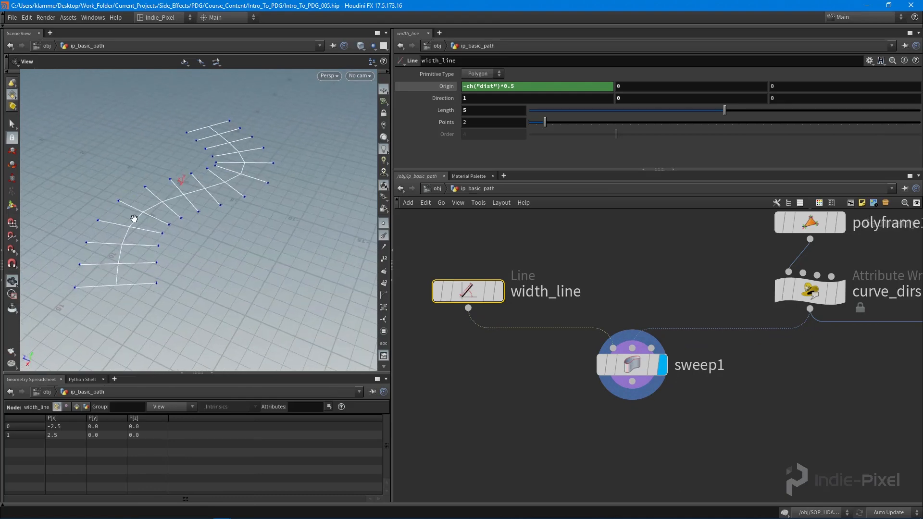
pyautogui.moveTo(116, 313)
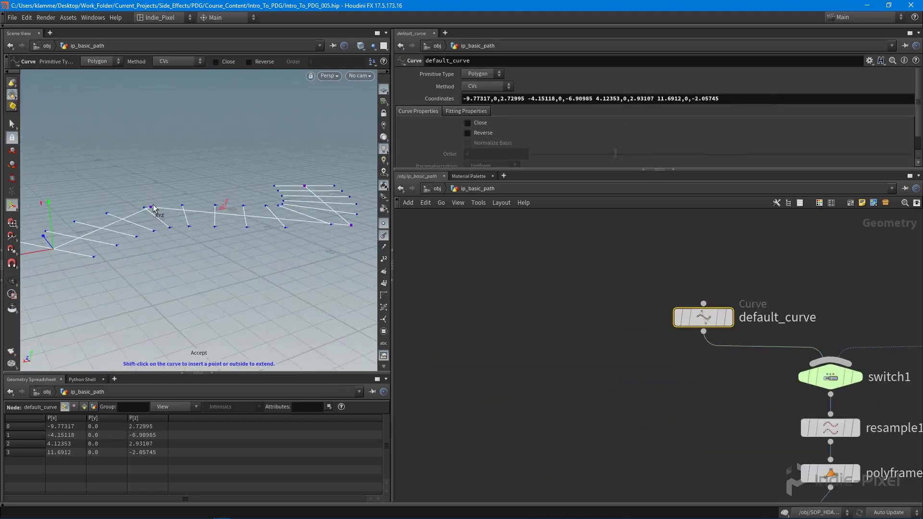
pyautogui.moveTo(151, 207); pyautogui.dragTo(151, 238)
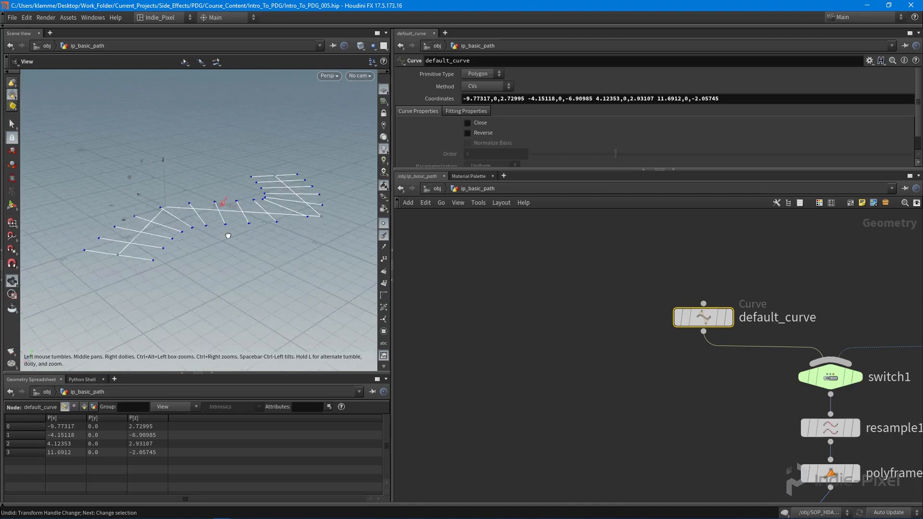
pyautogui.click(655, 386)
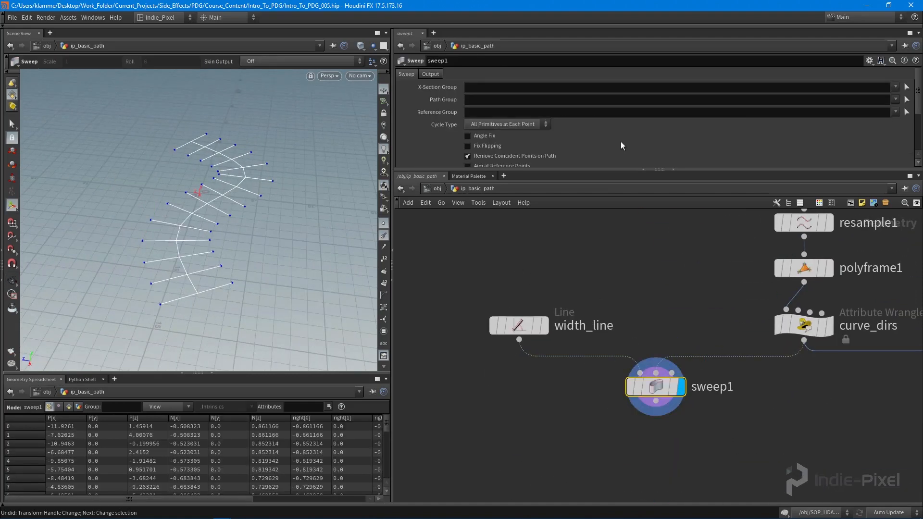
# Bring up sweep1's Output options and choose how the sweep skins its surface.
pyautogui.click(506, 124)
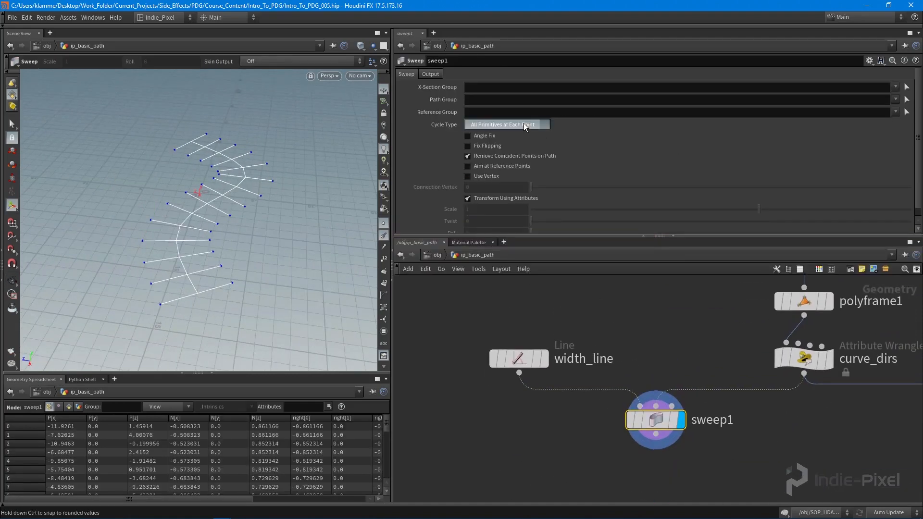
pyautogui.click(430, 74)
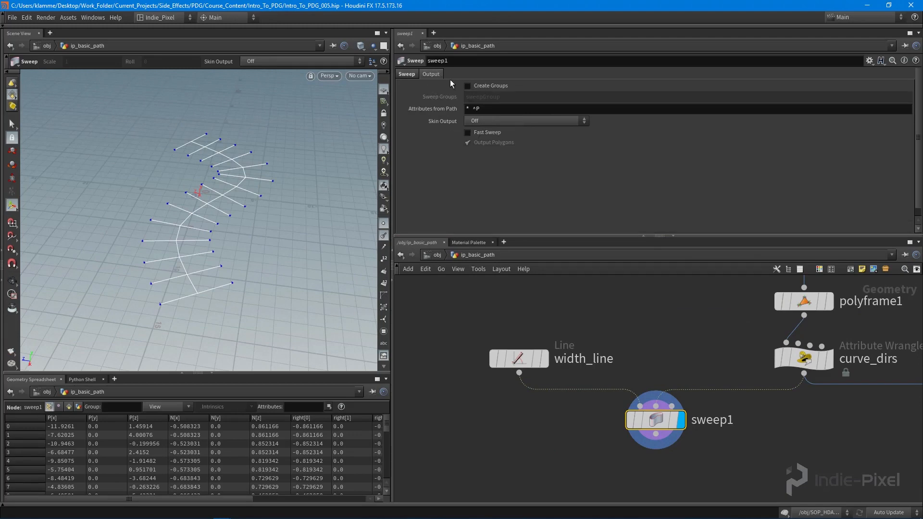
pyautogui.click(524, 121)
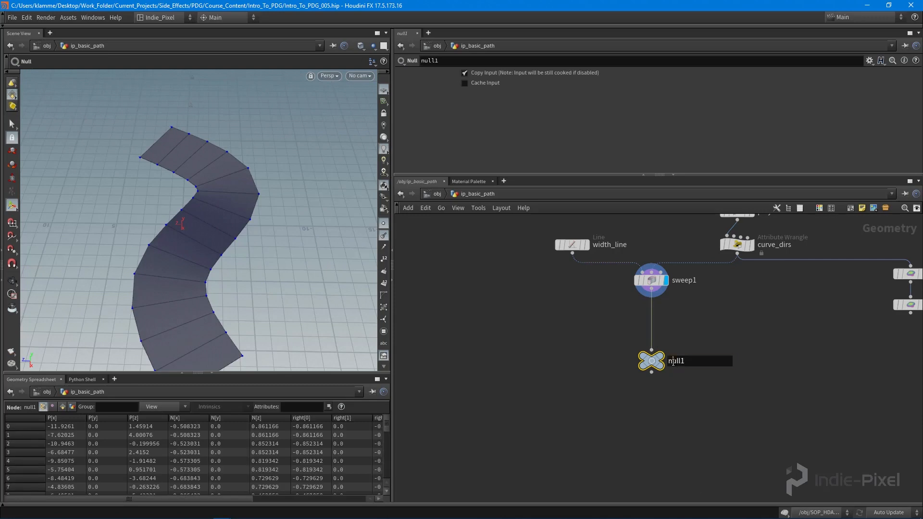
# Rename null1 to OUT_PATH and return to /obj.
pyautogui.write('OUT_P')
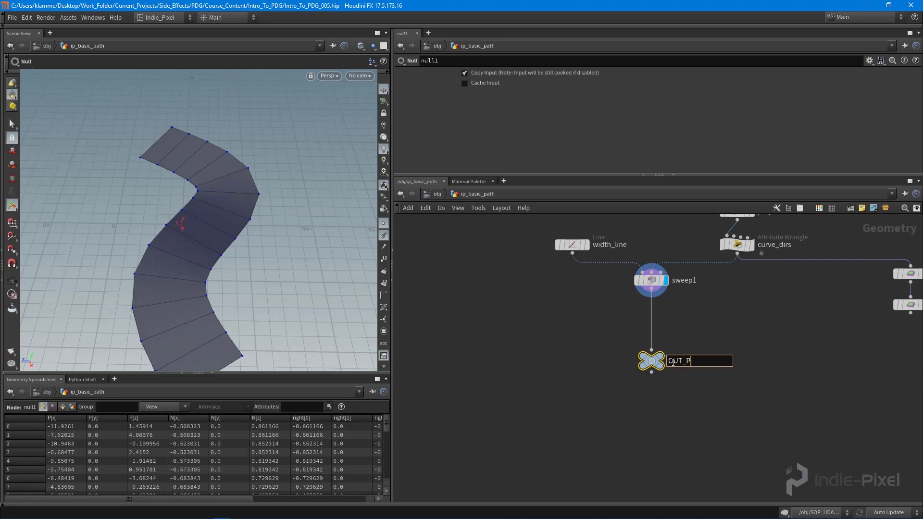
pyautogui.press('Return')
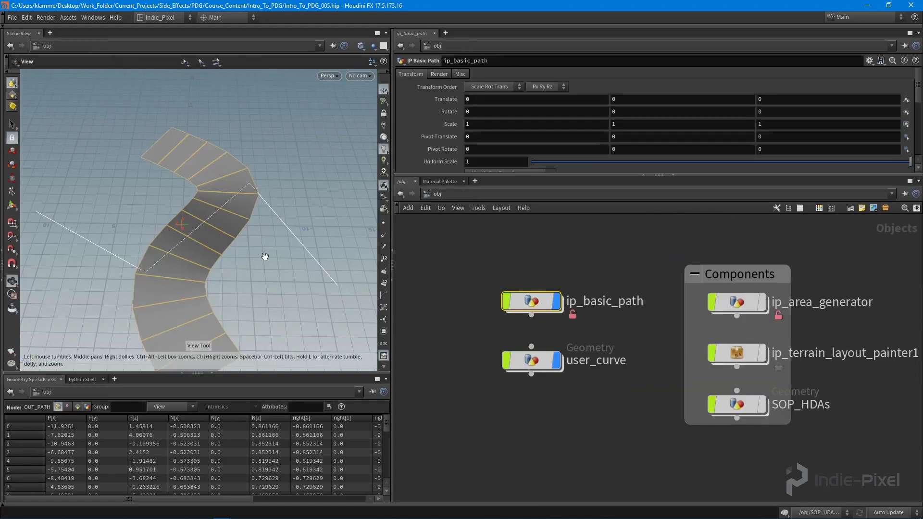
# Bring up ip_basic_path's Type Properties on the Parameters interface.
pyautogui.rightClick(530, 301)
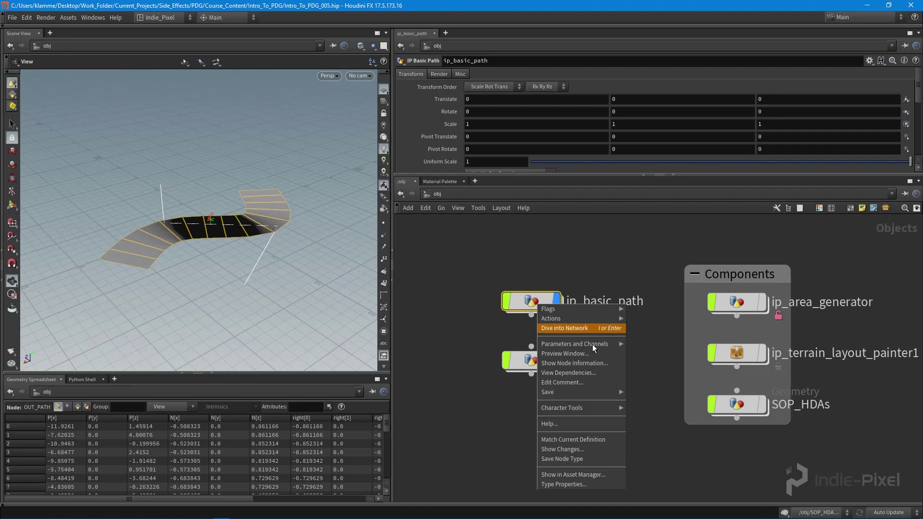
pyautogui.click(563, 484)
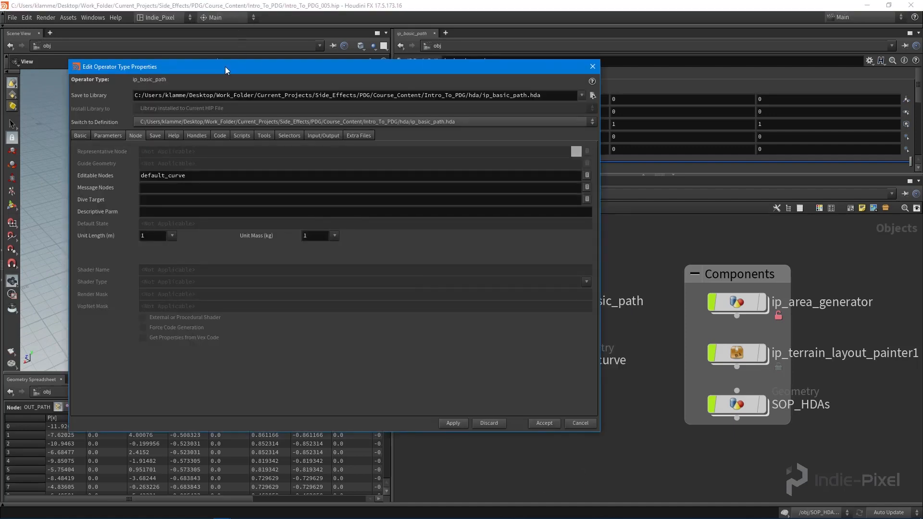
pyautogui.click(108, 136)
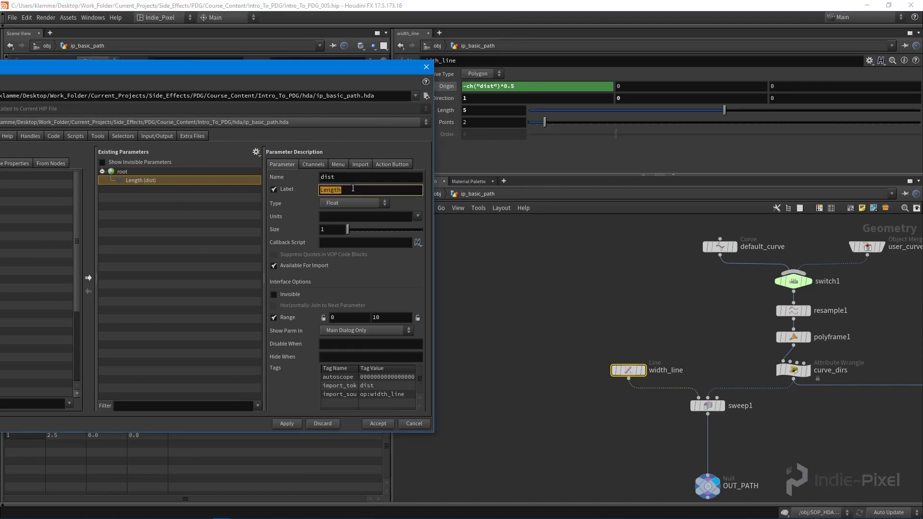
# Relabel the promoted Length parameter Path Width and rename it path_width, range 1 to 10.
pyautogui.write('Path Width')
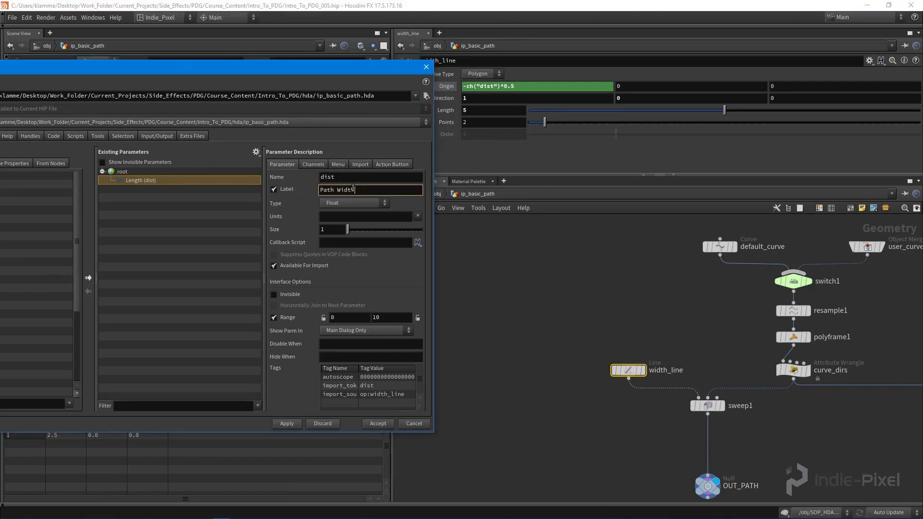
pyautogui.click(359, 163)
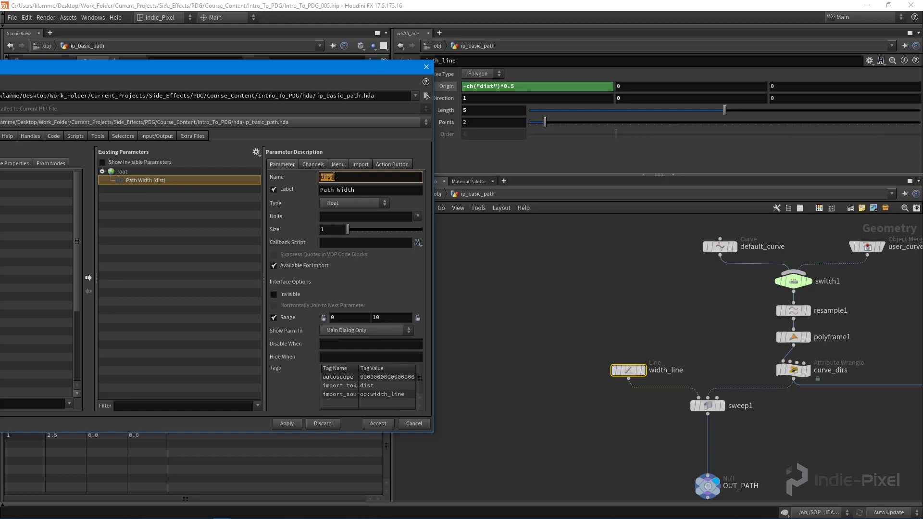
pyautogui.moveTo(332, 174)
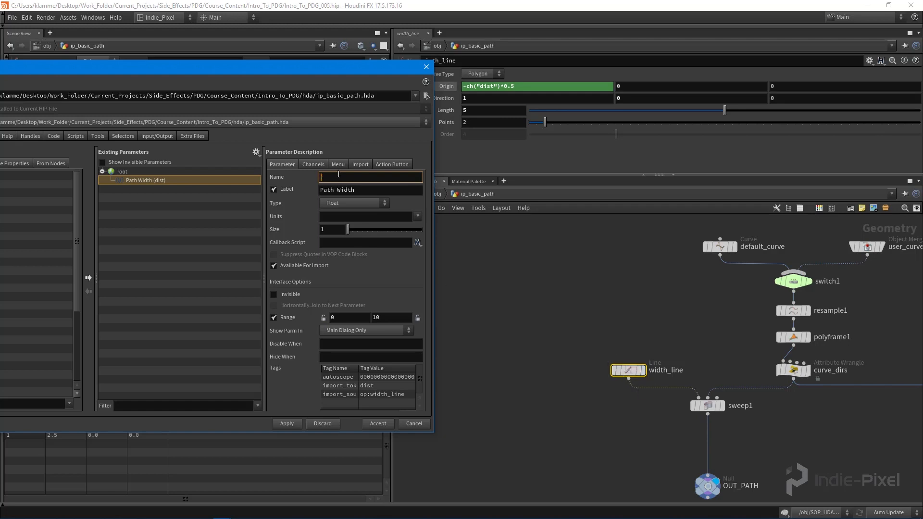
pyautogui.write('path_width')
pyautogui.click(349, 318)
pyautogui.write('1')
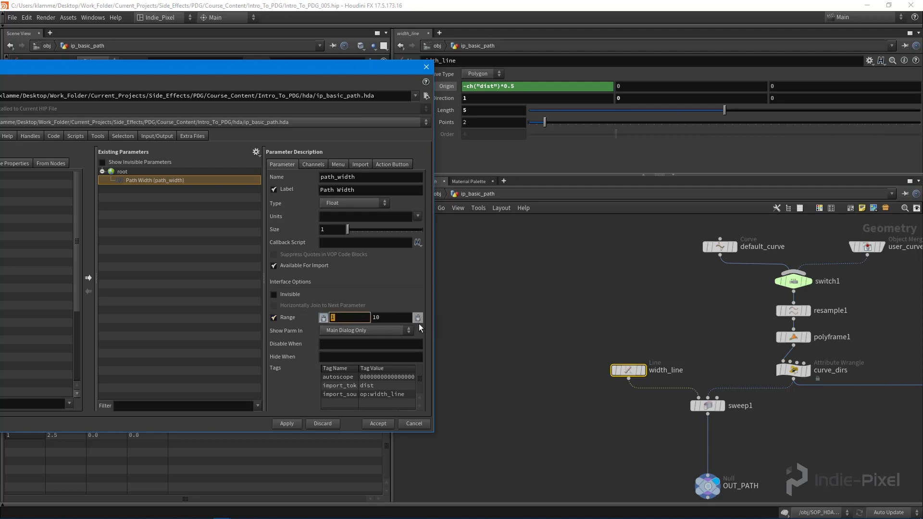
# Review path_width's default value and its channel link to width_line's length.
pyautogui.click(313, 165)
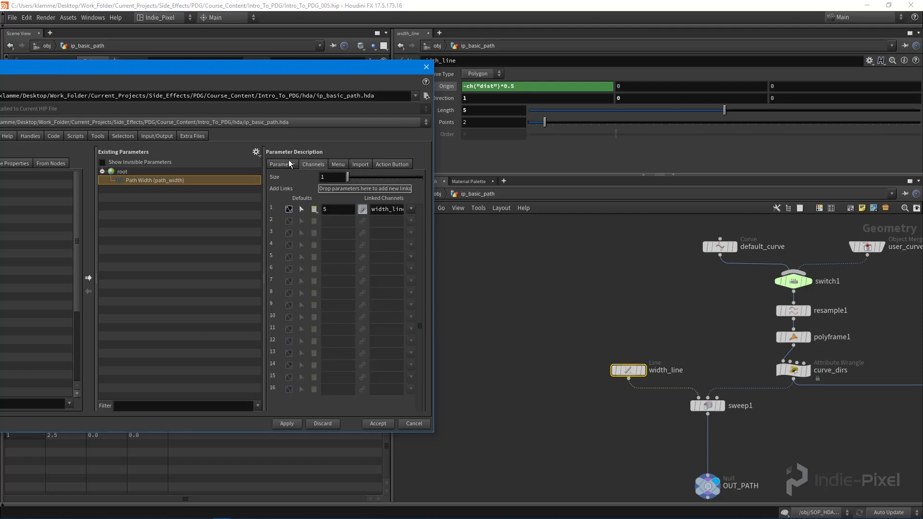
pyautogui.click(281, 164)
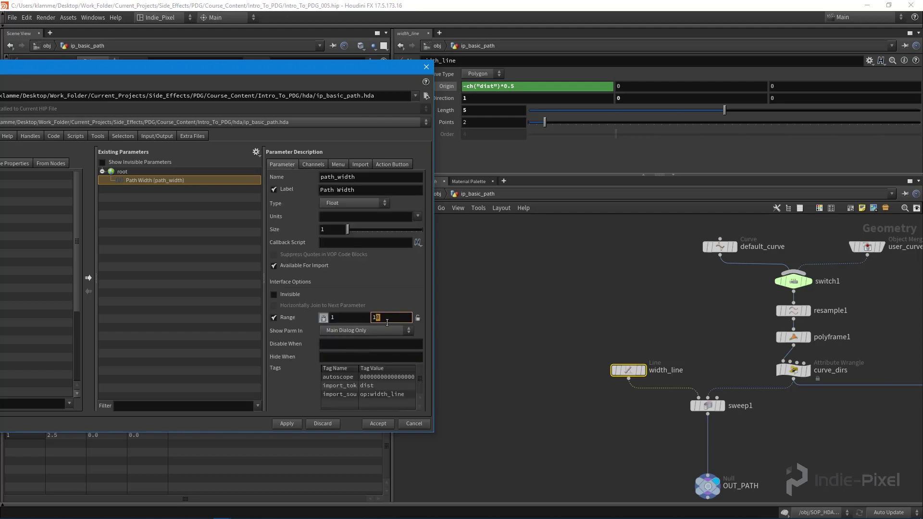
pyautogui.click(313, 165)
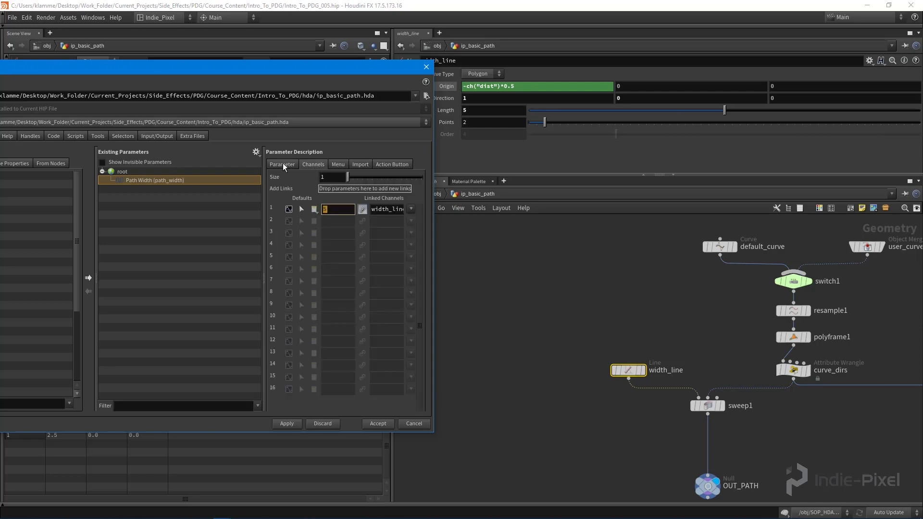
pyautogui.click(281, 165)
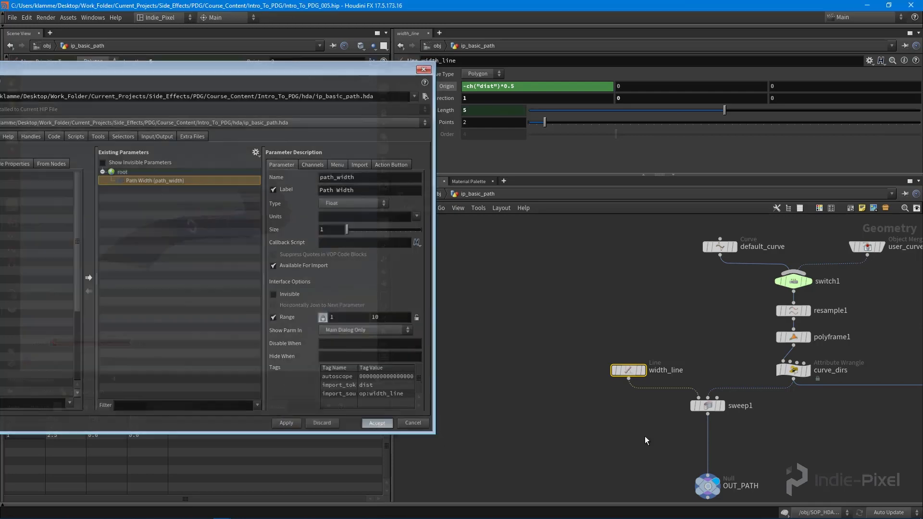
# Accept the parameter changes and save the ip_basic_path node type to ip_basic_path.hda.
pyautogui.click(375, 422)
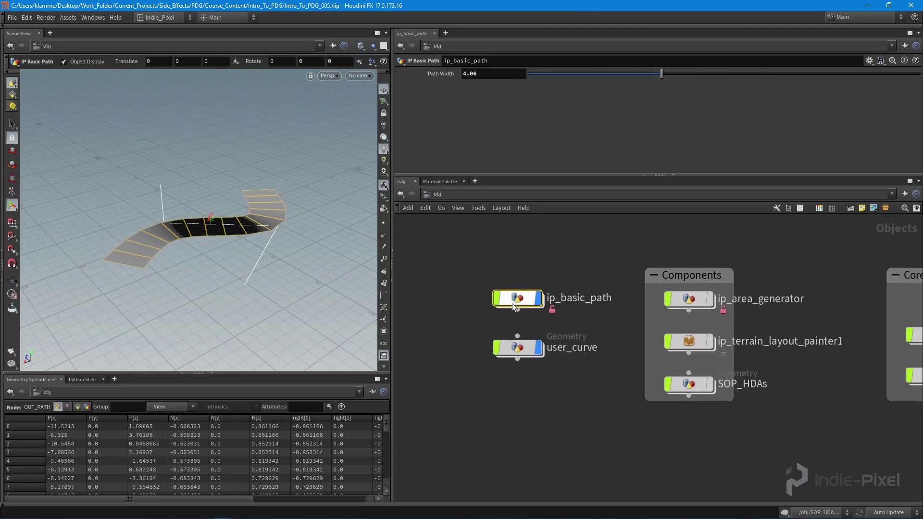
pyautogui.rightClick(517, 298)
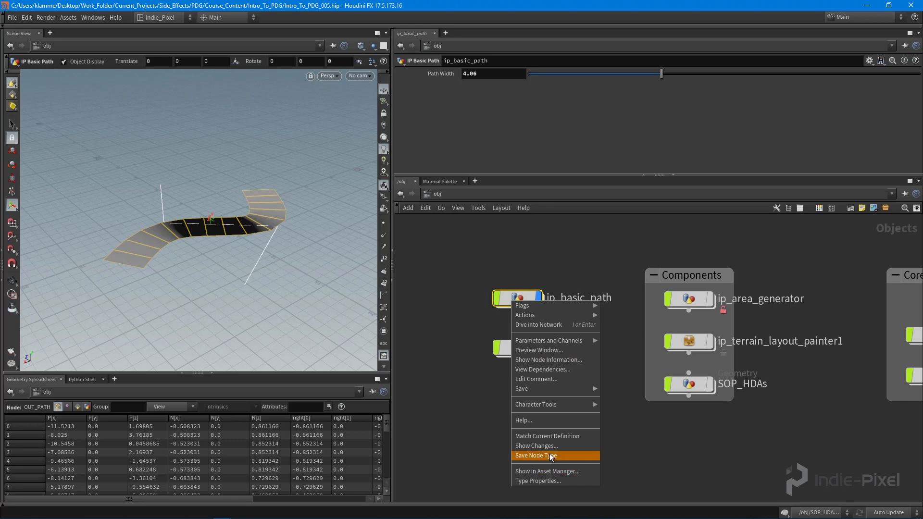
pyautogui.click(535, 455)
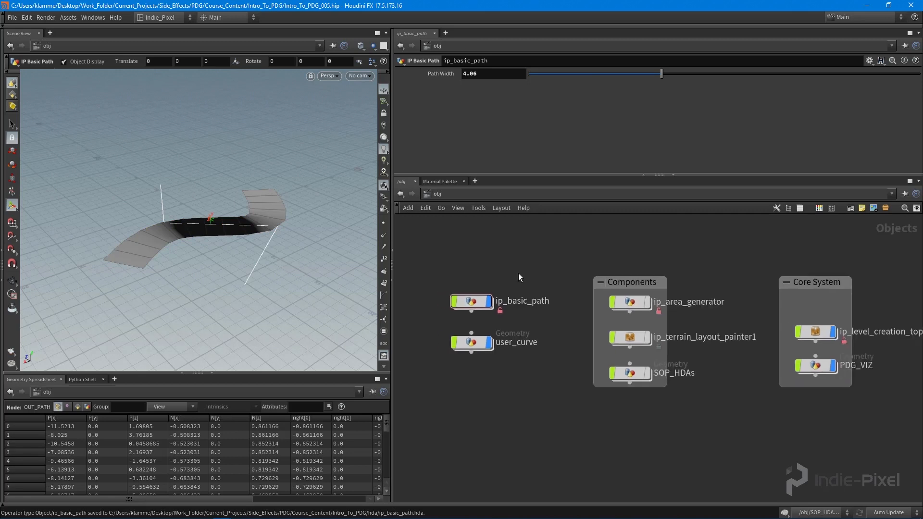
pyautogui.click(471, 301)
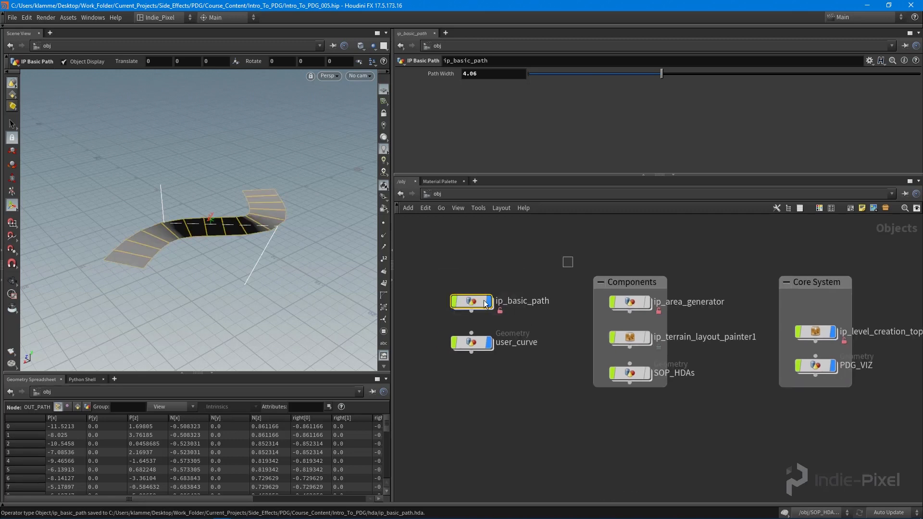
pyautogui.moveTo(195, 237)
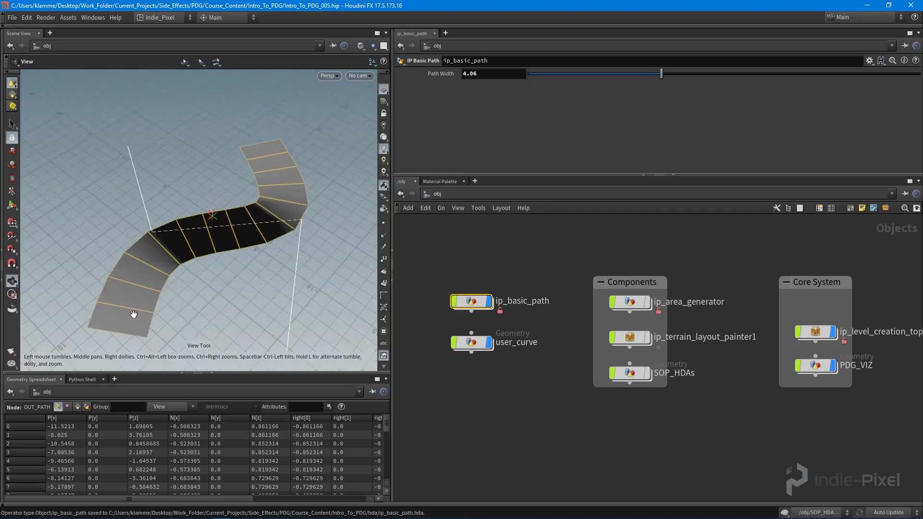
pyautogui.moveTo(279, 188)
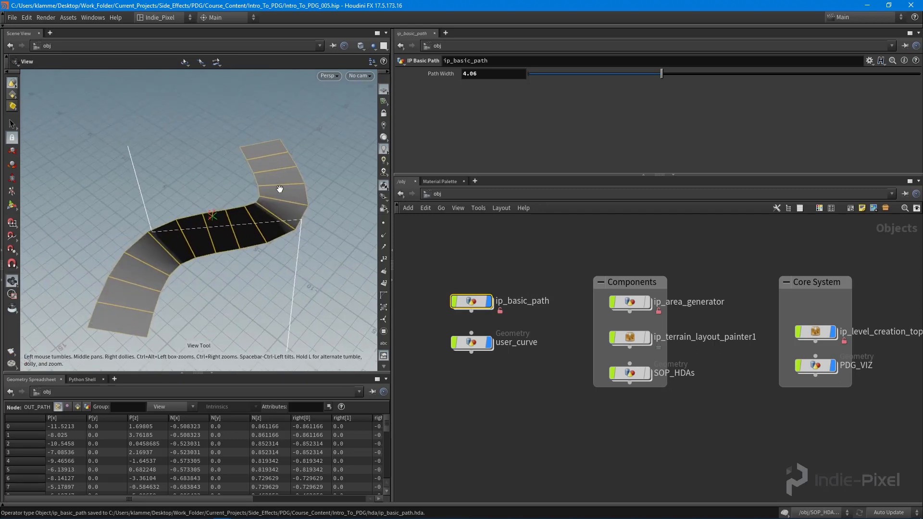